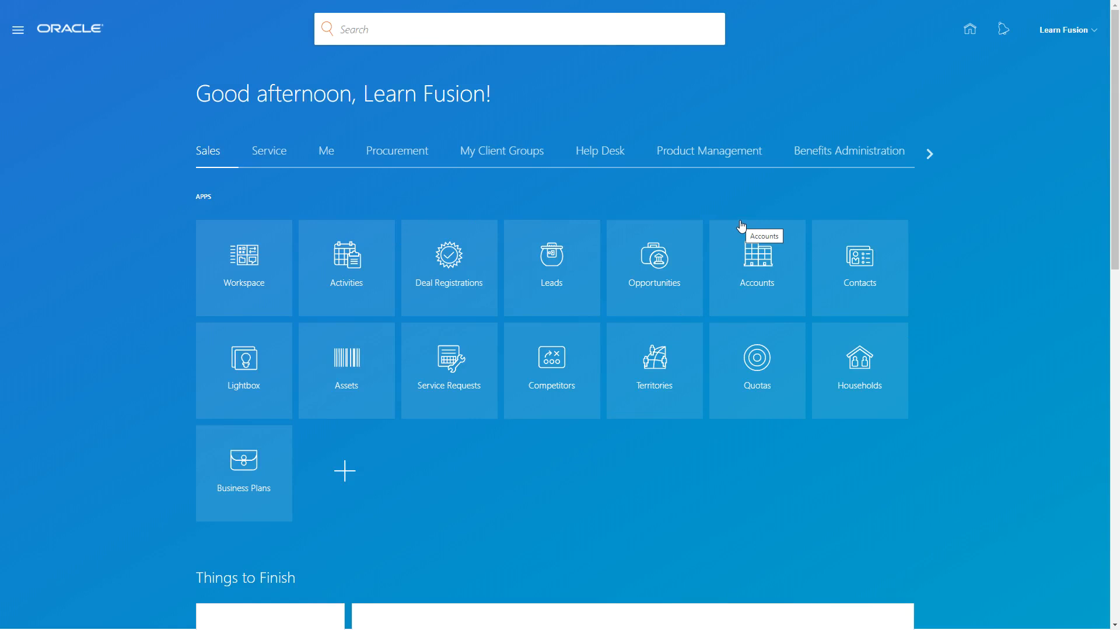
mouse_move(1064, 30)
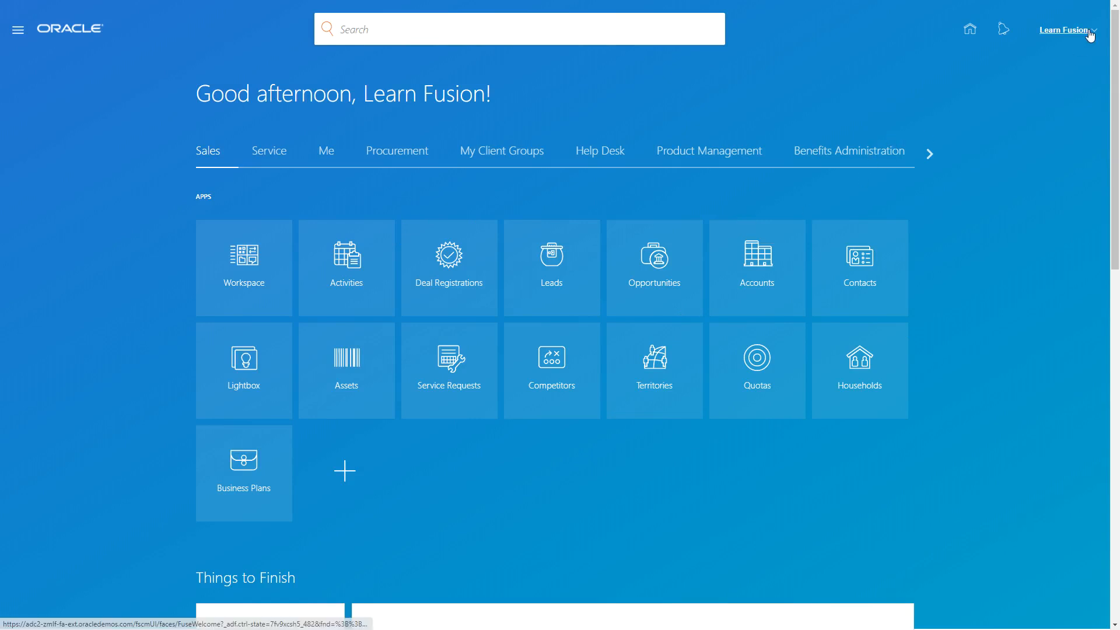
Go to Setup and Maintenance from the user menu, landing on Compensation Management setup.
click(1063, 29)
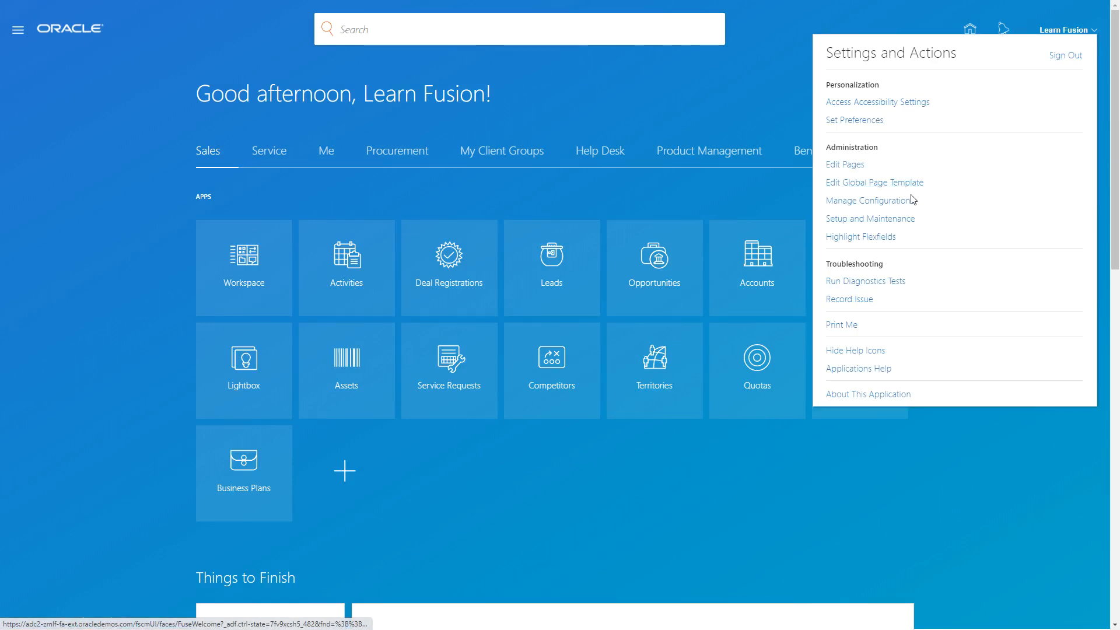
click(871, 218)
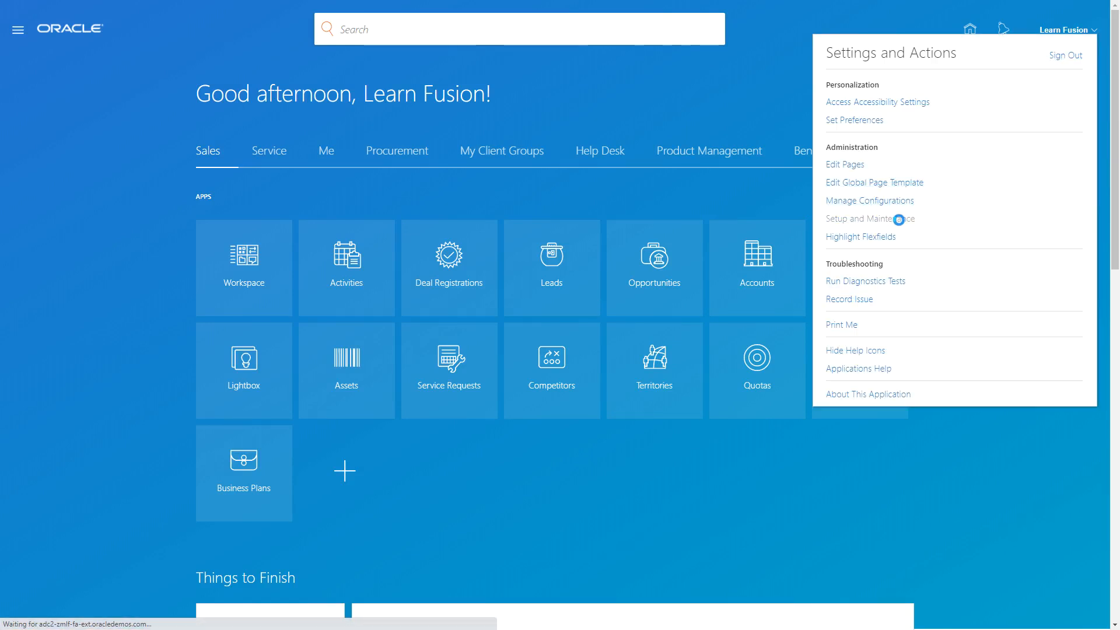
click(866, 219)
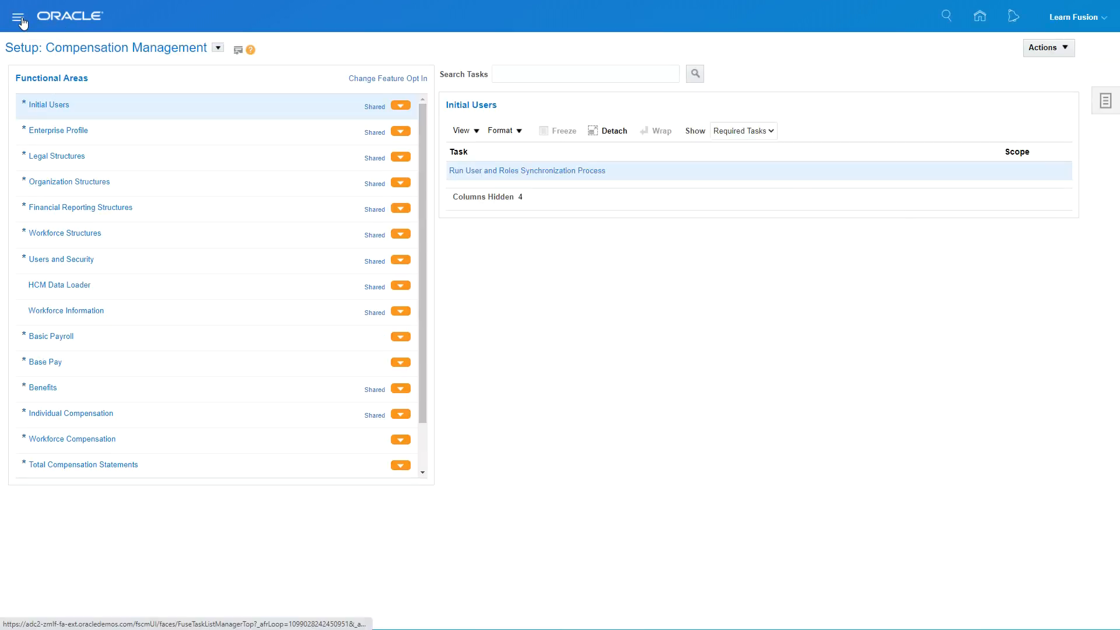
click(18, 15)
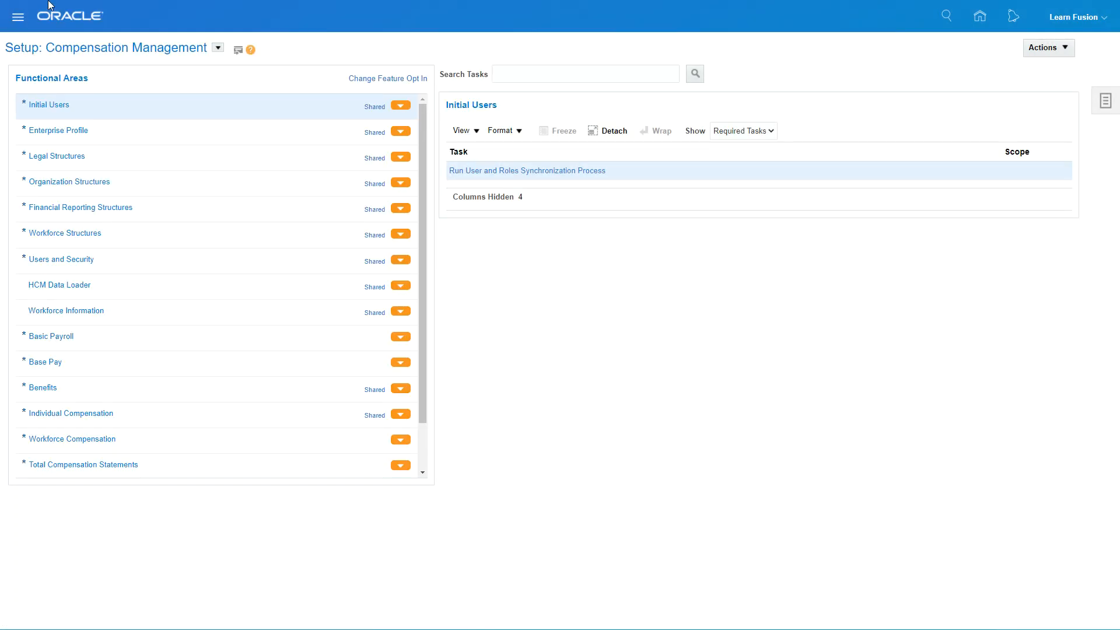
click(18, 16)
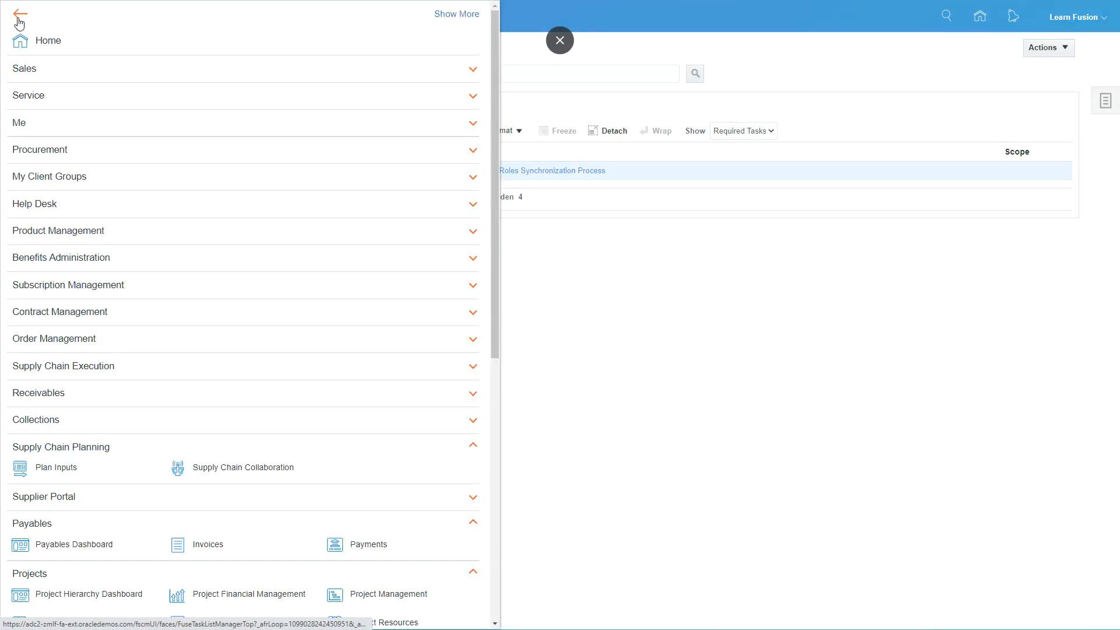
scroll(down, 3)
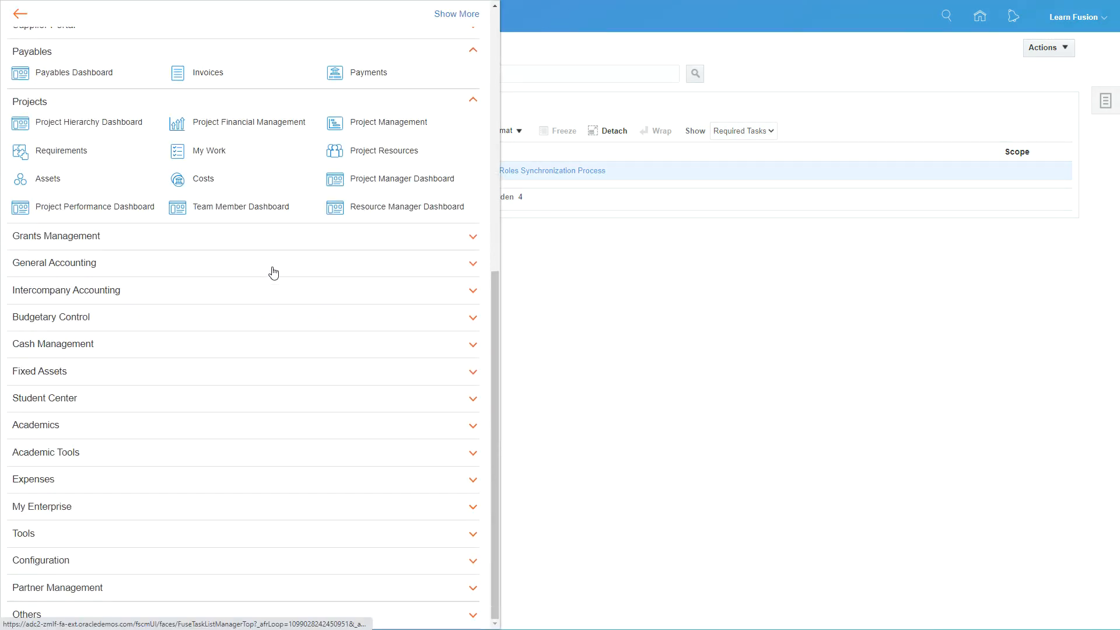
mouse_move(205, 618)
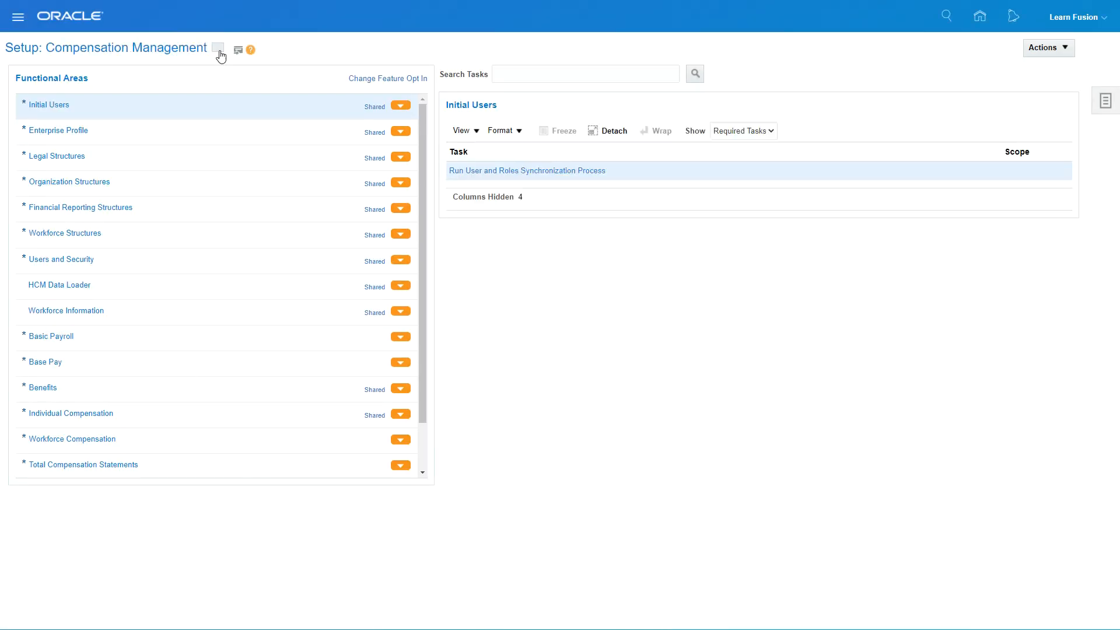
Switch the setup offering to Procurement and open Enterprise Profile's Manage Locations task.
click(217, 47)
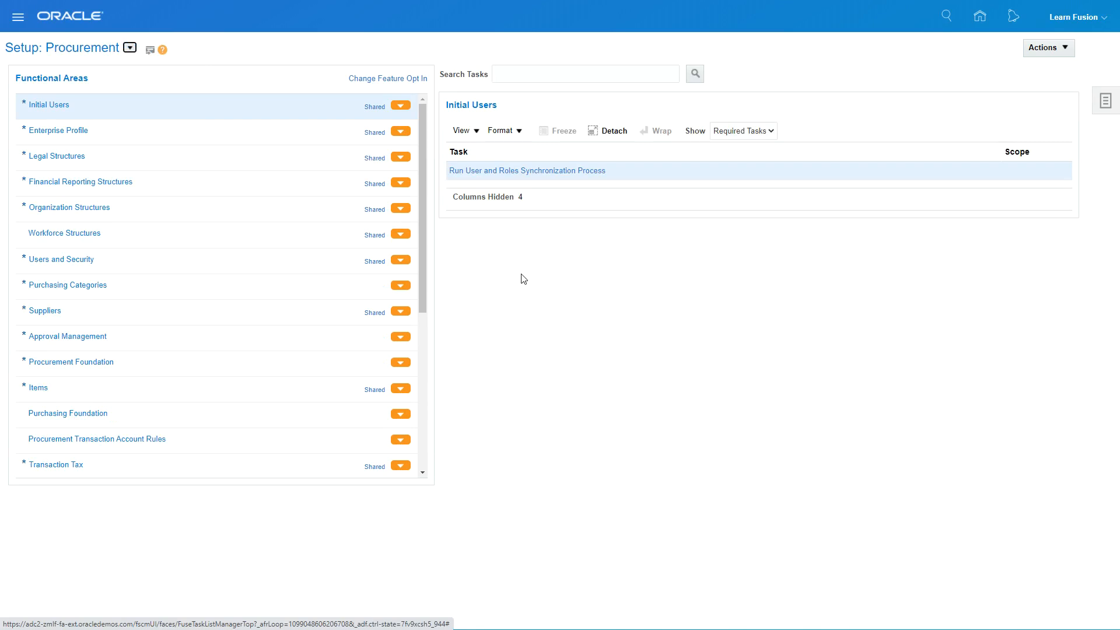
mouse_move(150, 136)
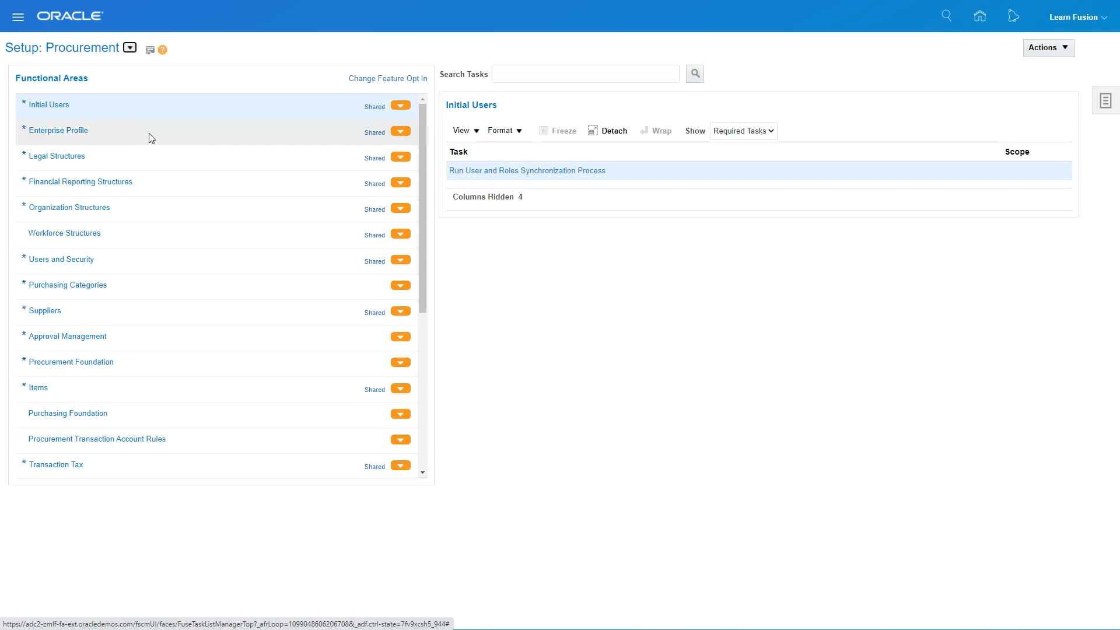
click(58, 130)
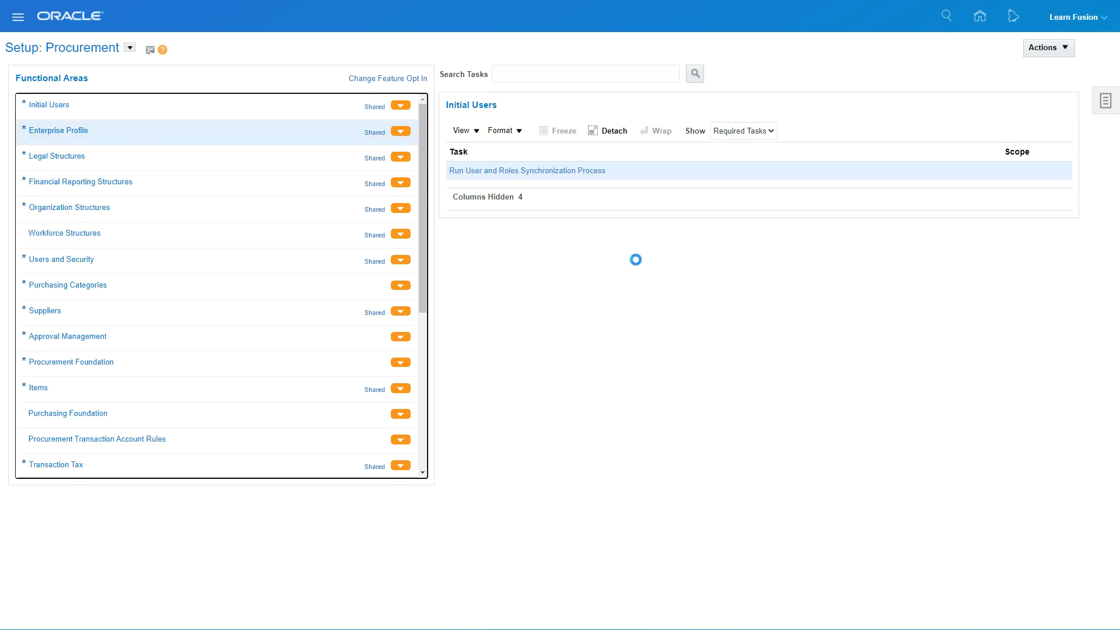
click(58, 130)
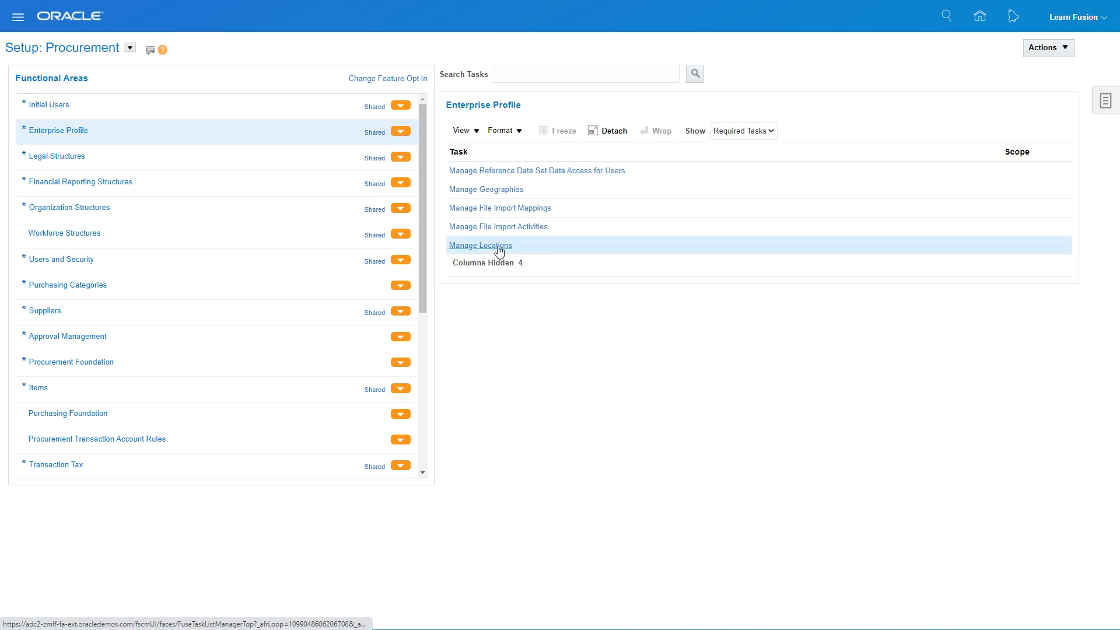
click(480, 245)
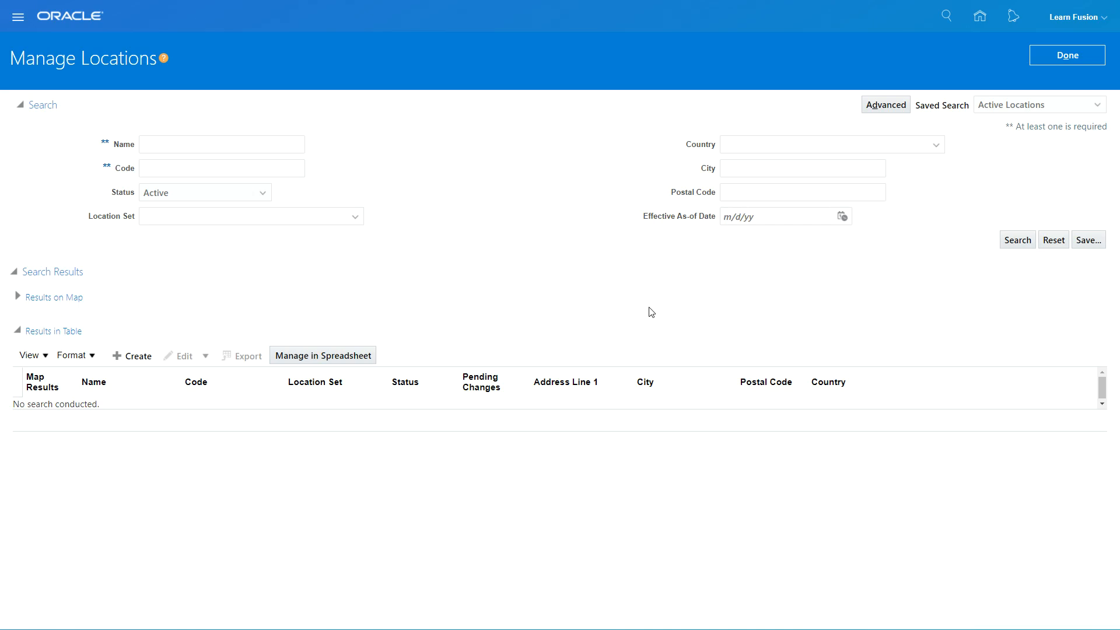
mouse_move(111, 229)
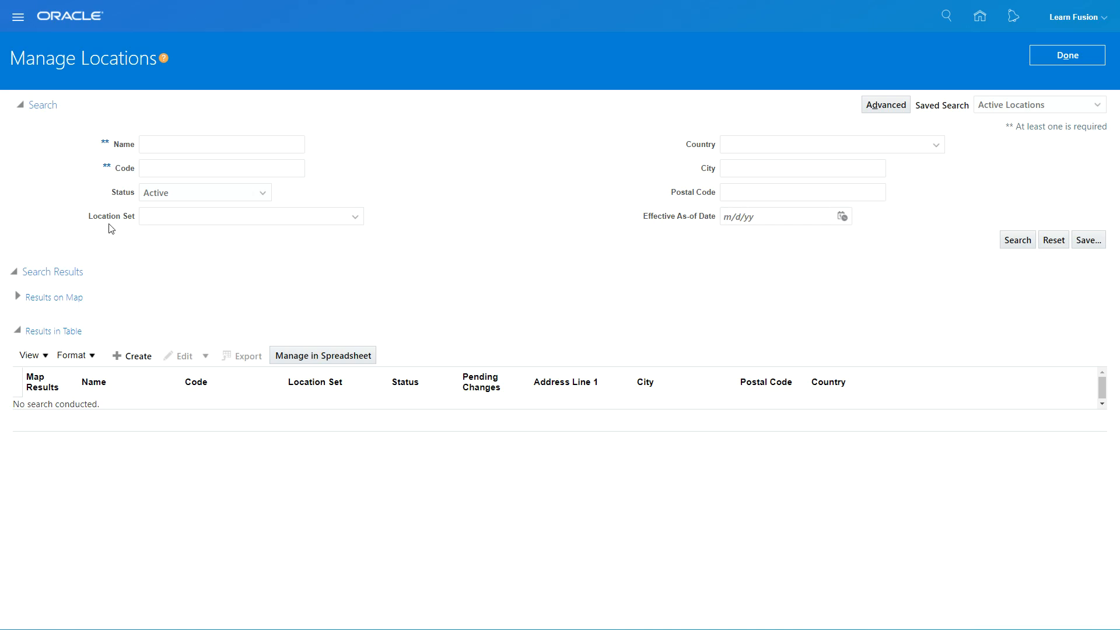
Search locations by name 'US', listing US Insurance Location and Usaquen.
click(221, 143)
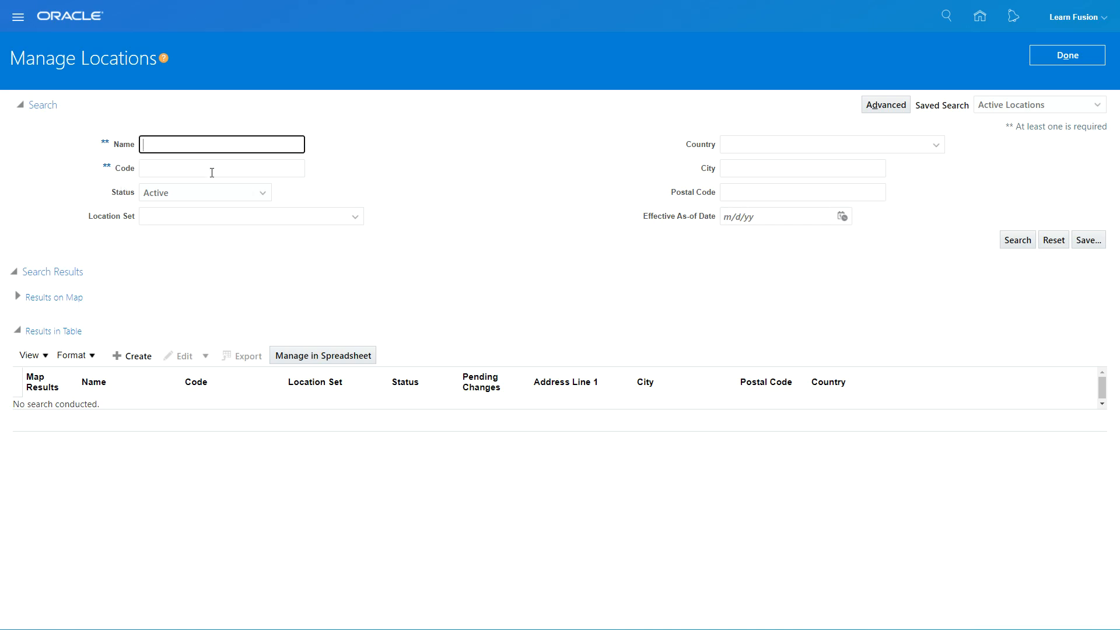
text(US)
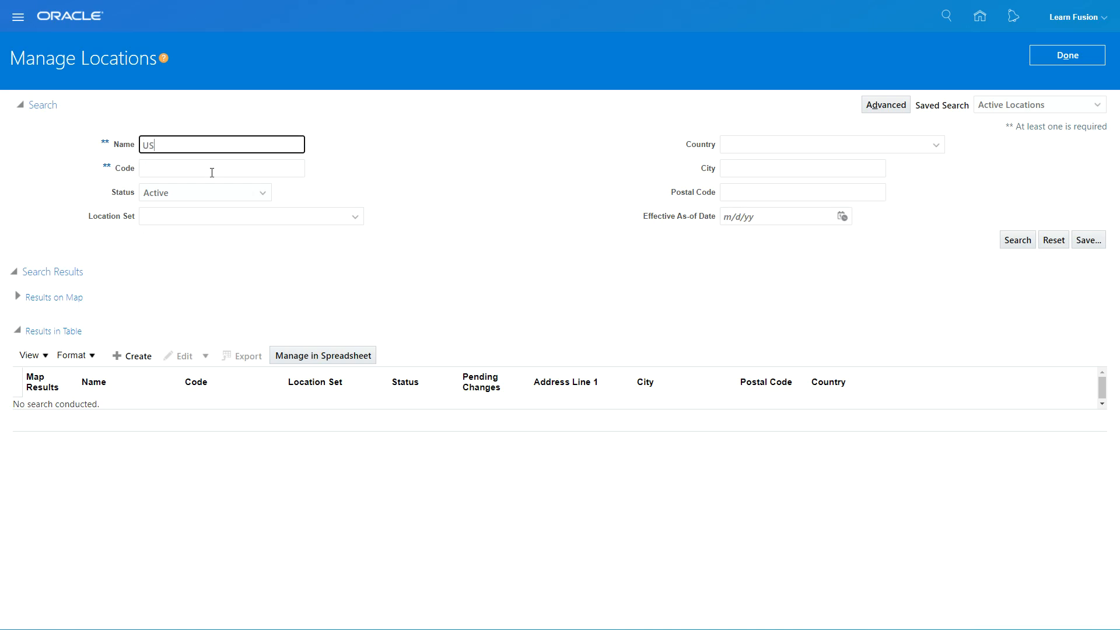
click(1017, 239)
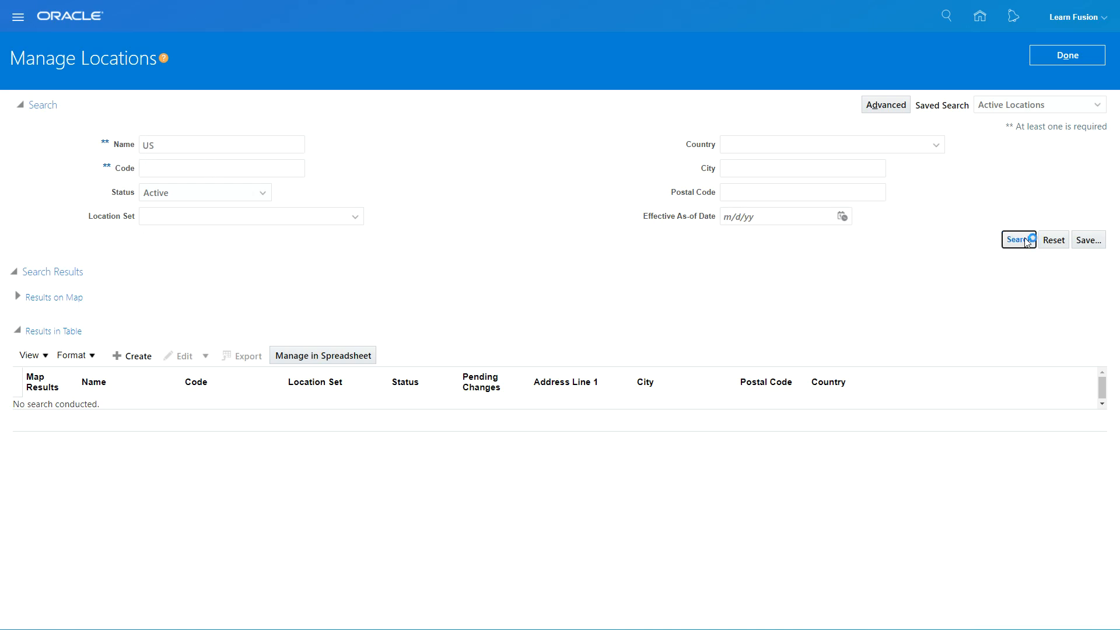
click(1016, 239)
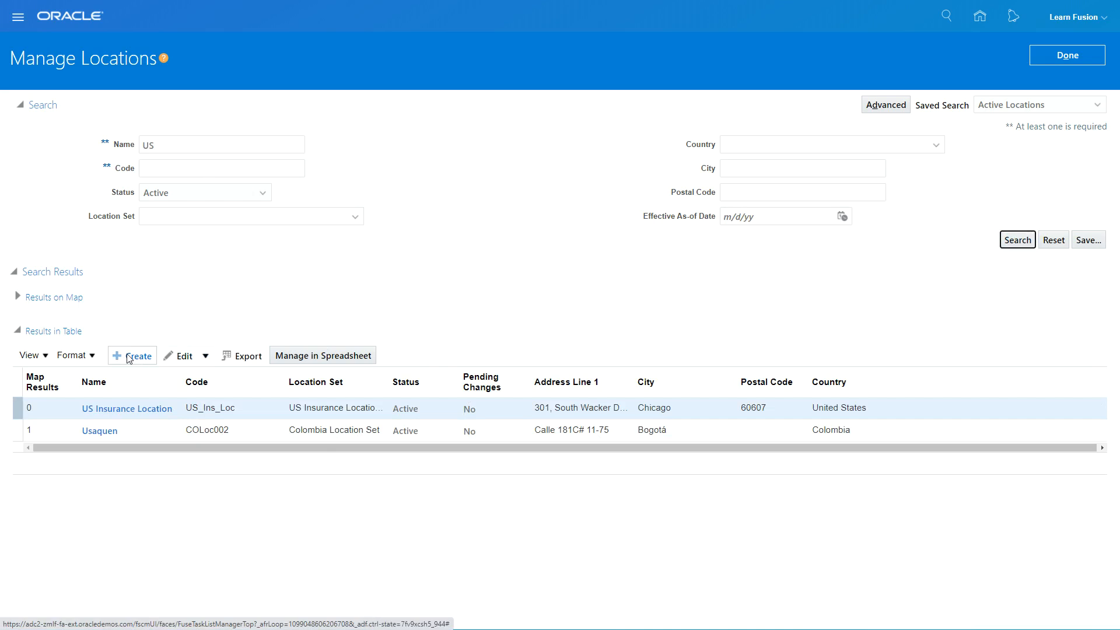
mouse_move(144, 337)
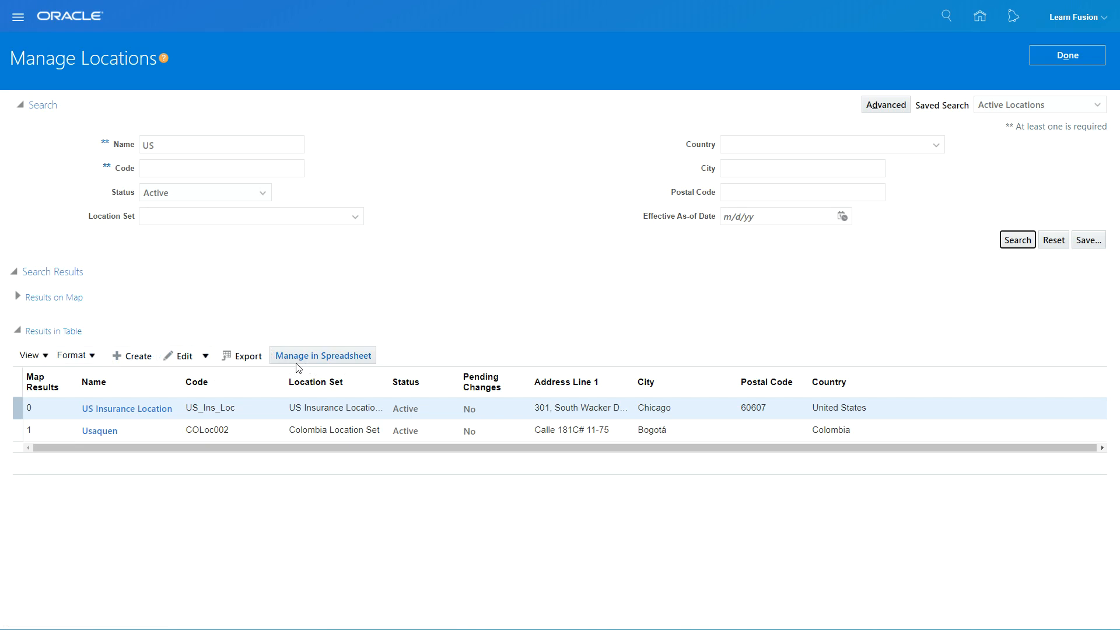
mouse_move(299, 368)
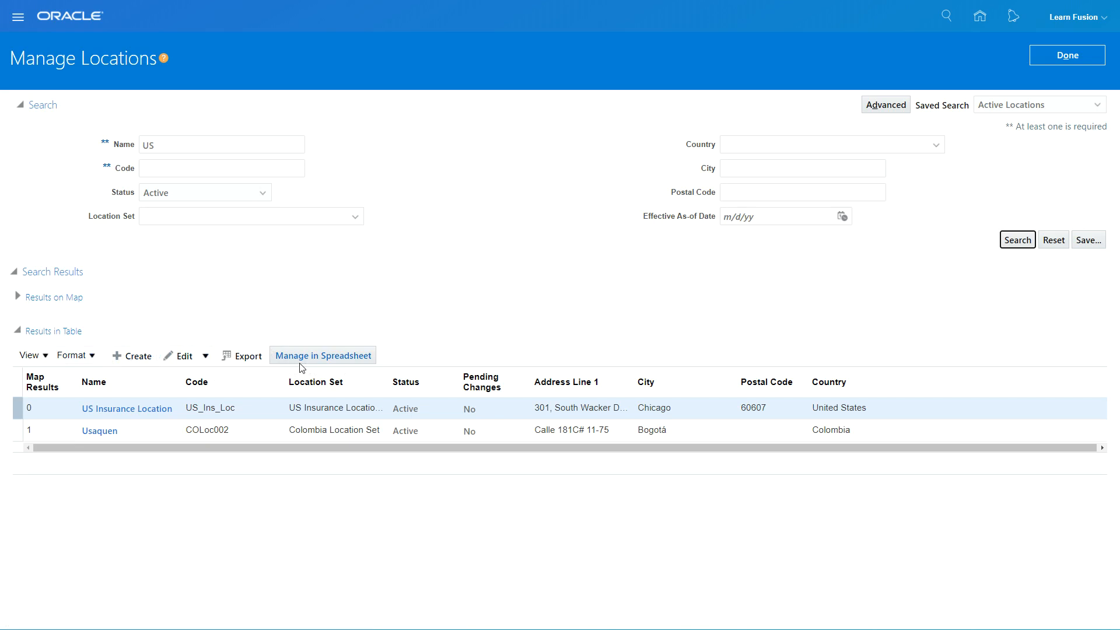
mouse_move(306, 359)
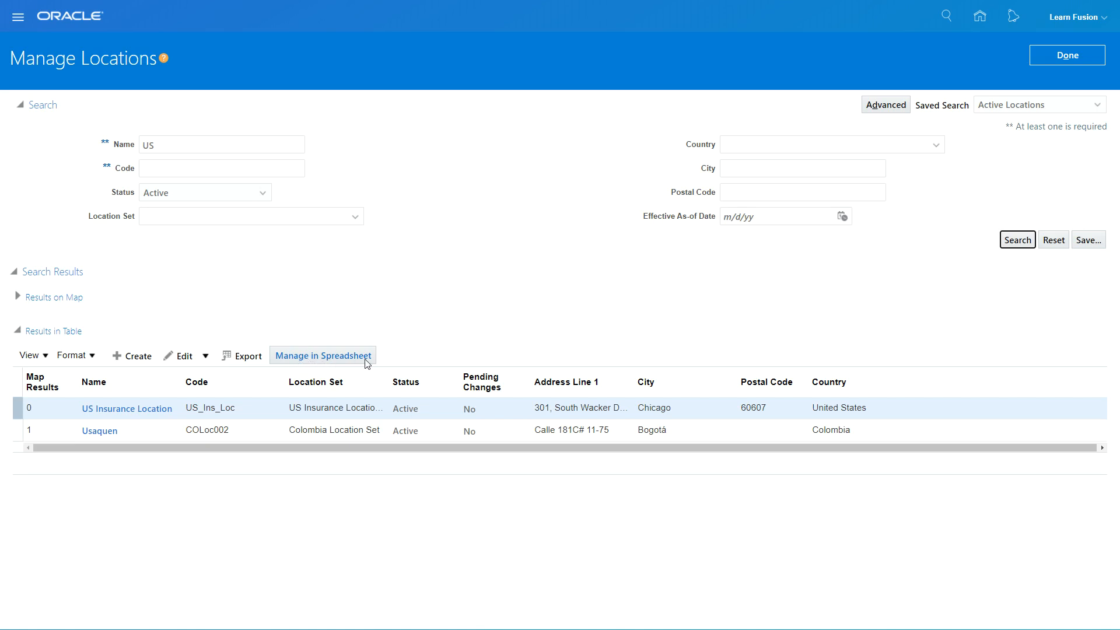
mouse_move(146, 372)
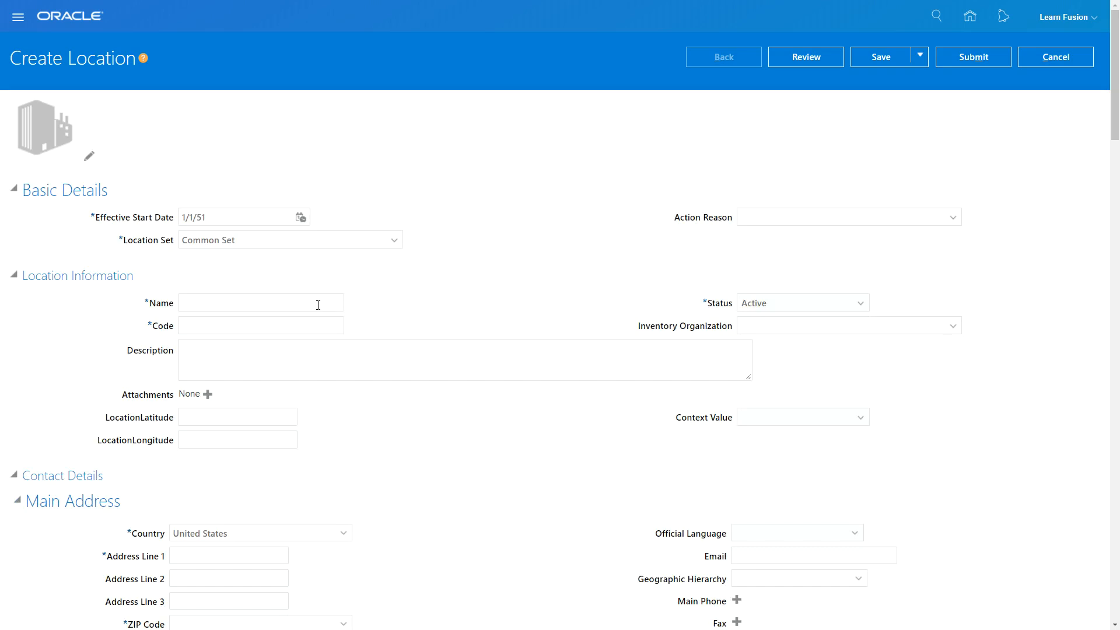
mouse_move(390, 288)
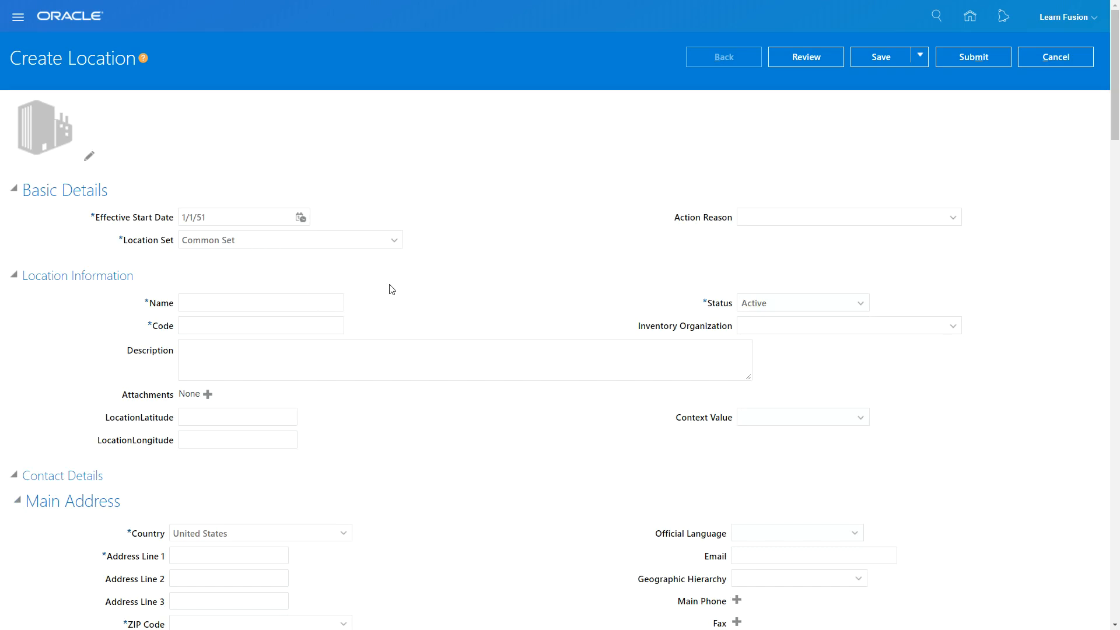
scroll(down, 3)
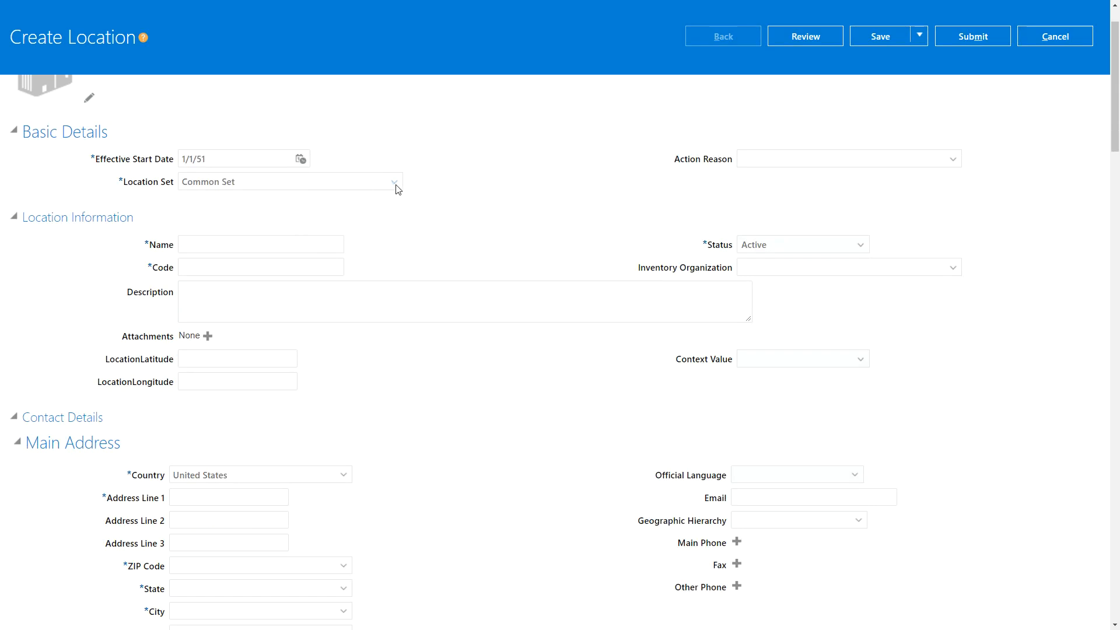
mouse_move(392, 187)
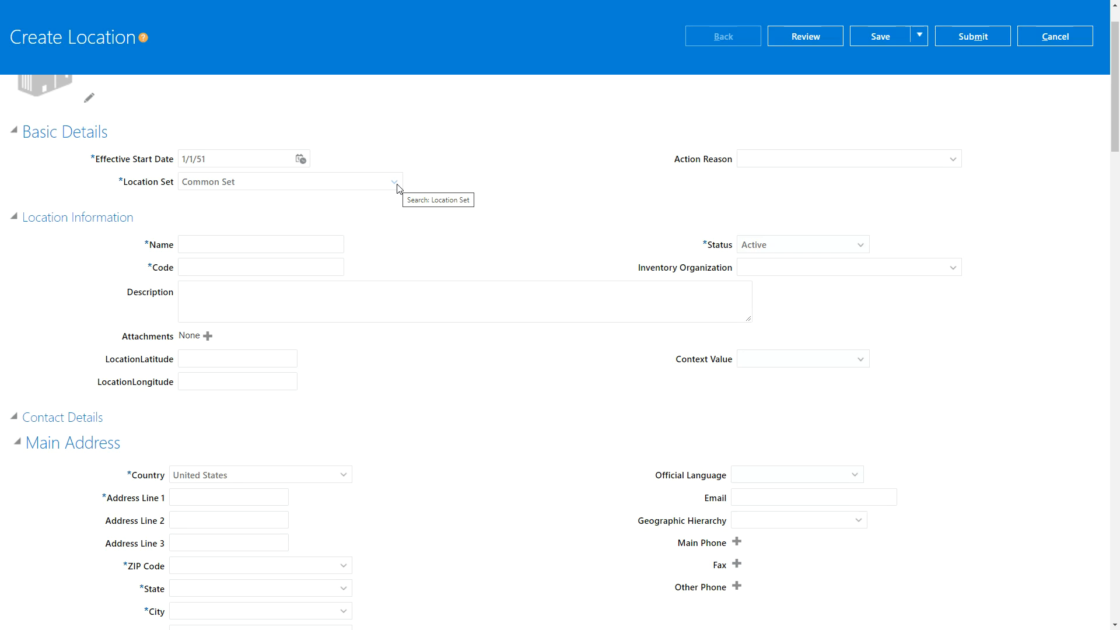
mouse_move(377, 186)
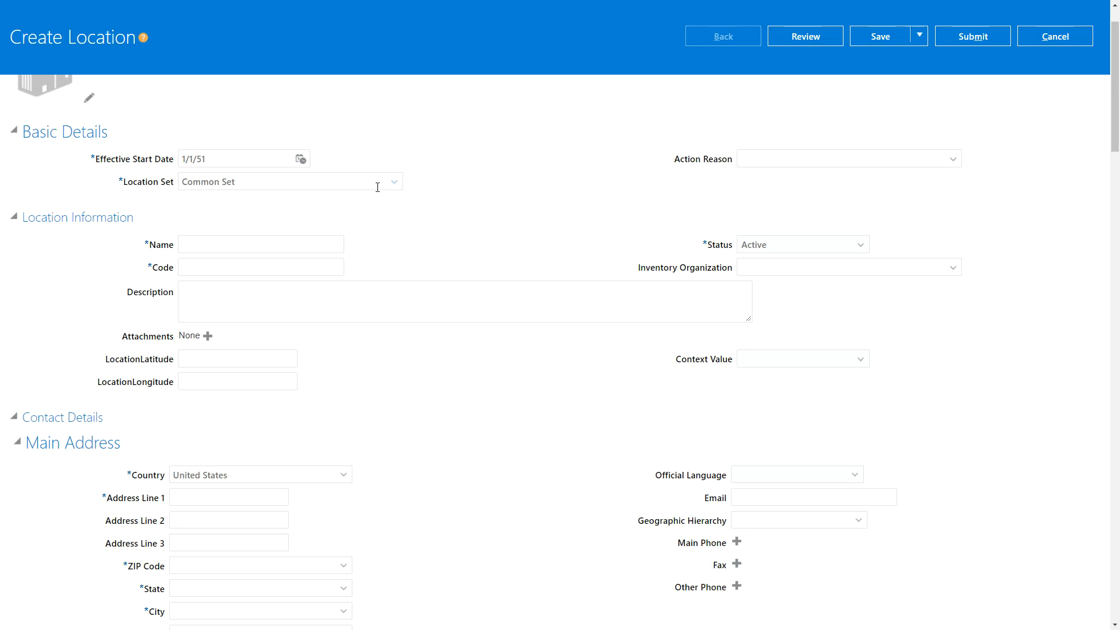
mouse_move(350, 280)
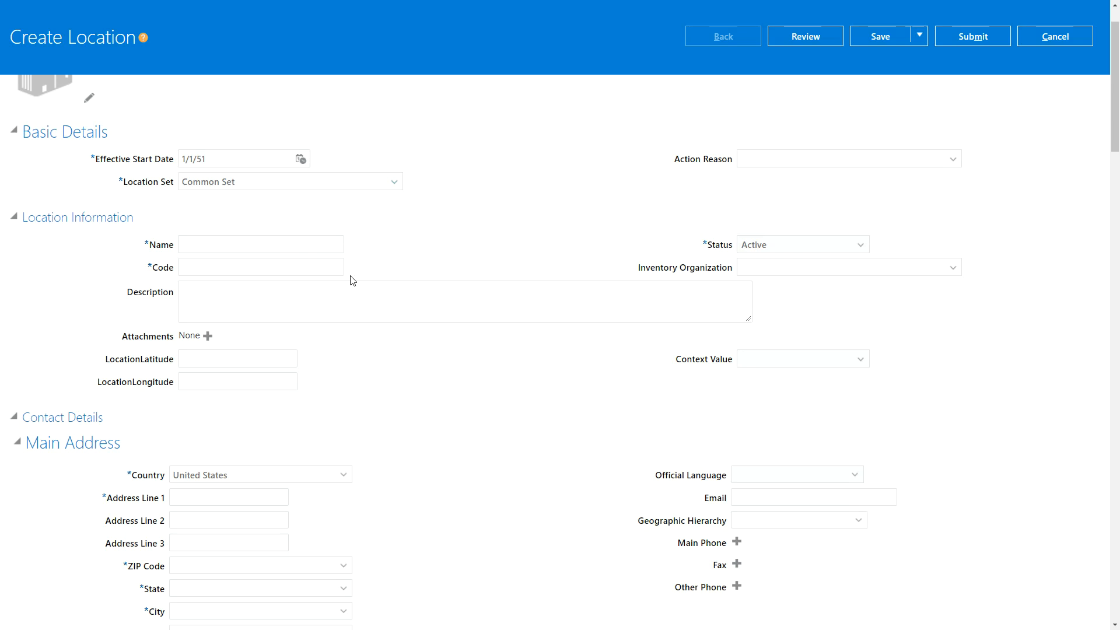
mouse_move(271, 184)
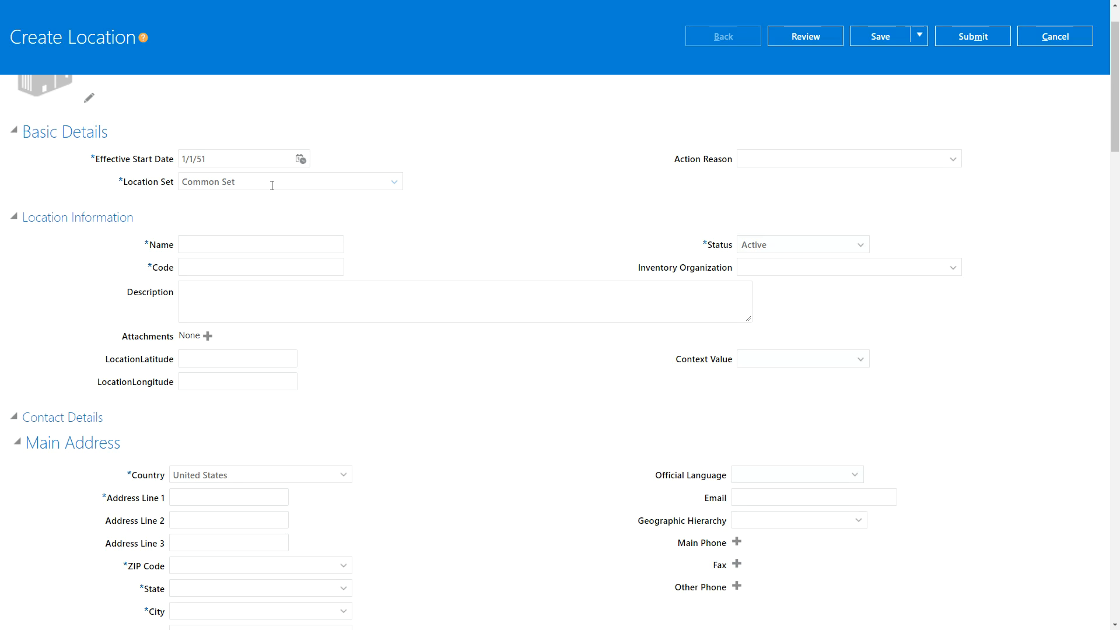
click(286, 181)
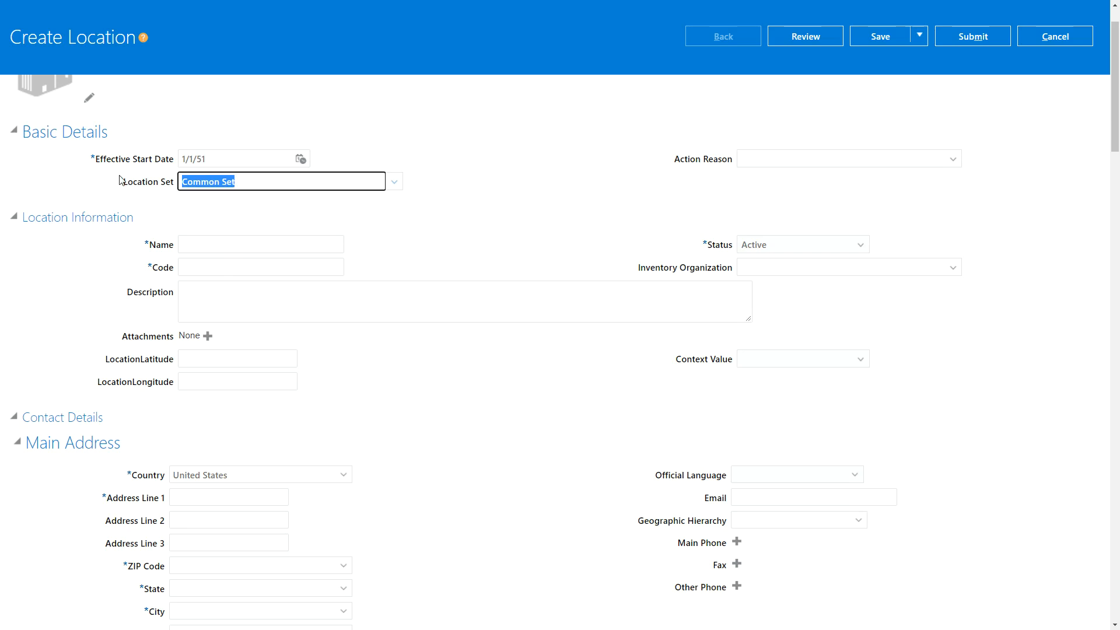
Set location set to US Location Set, name LF01 Location, and begin code LF01C.
text(US)
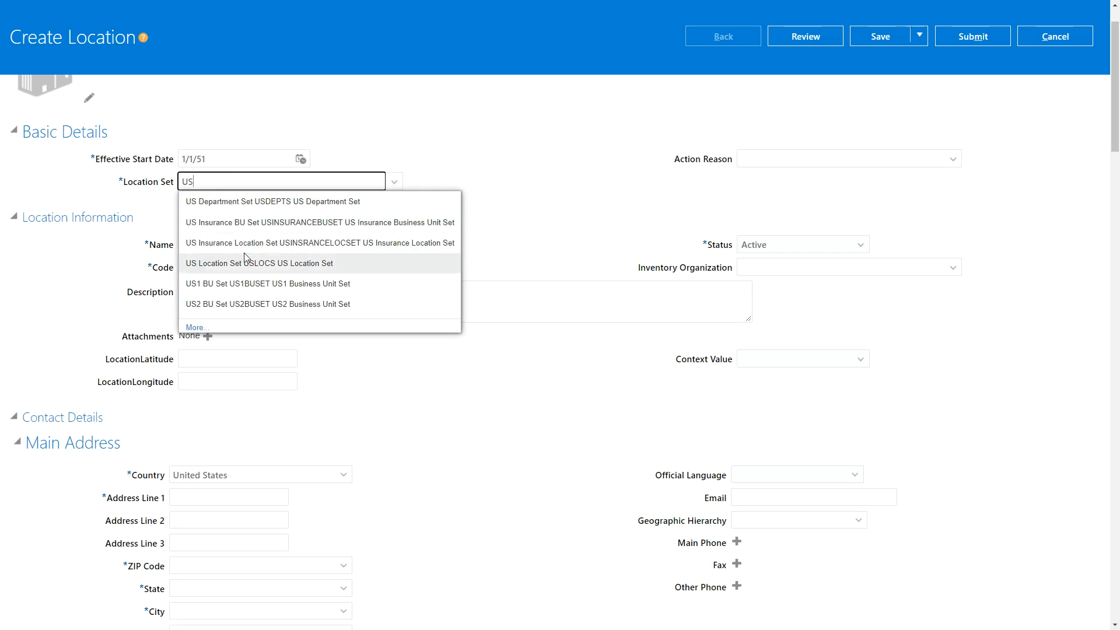
click(259, 263)
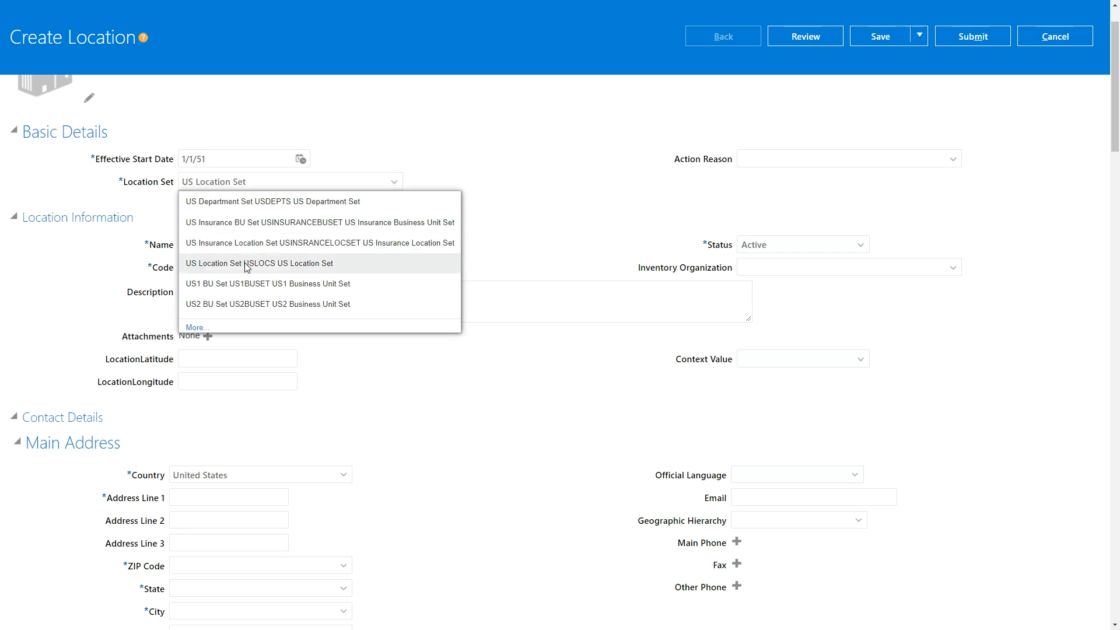
click(258, 263)
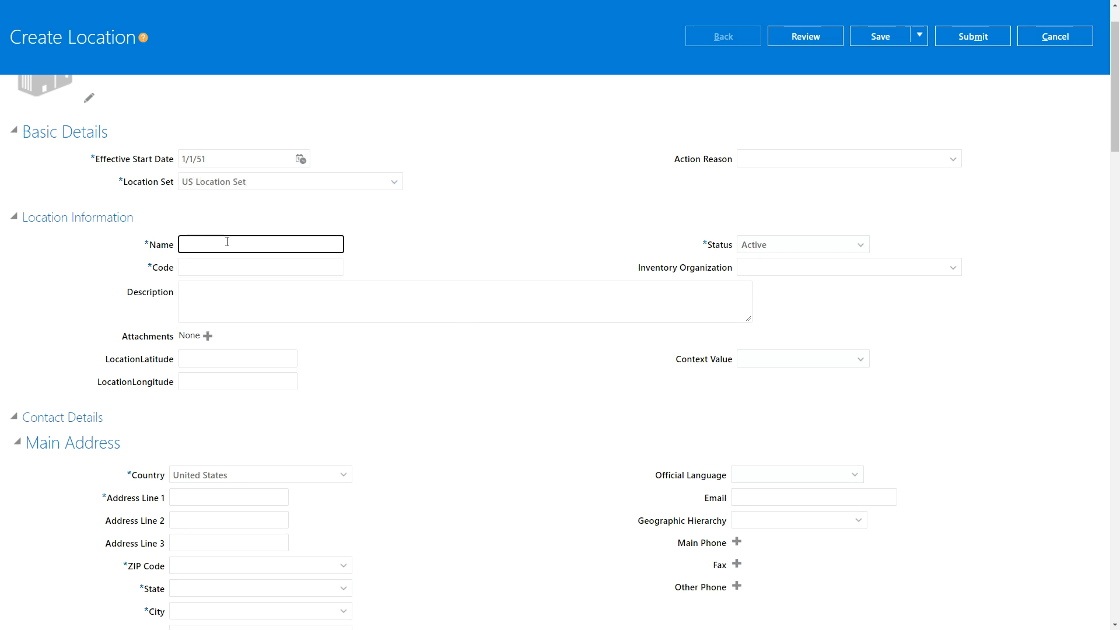
text(LF01 Loc)
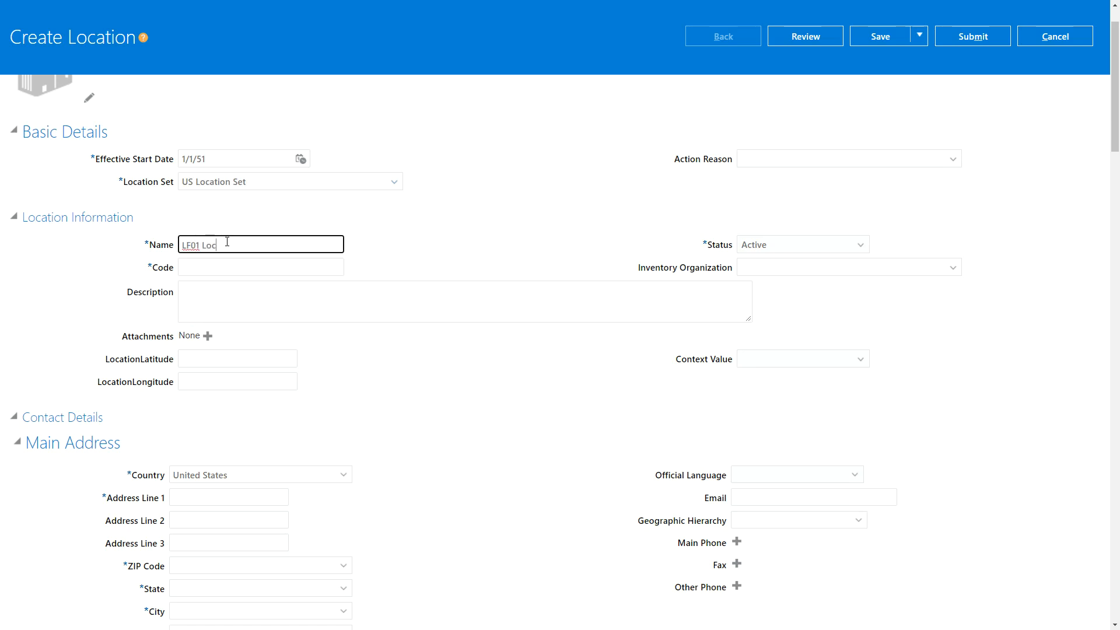
click(260, 267)
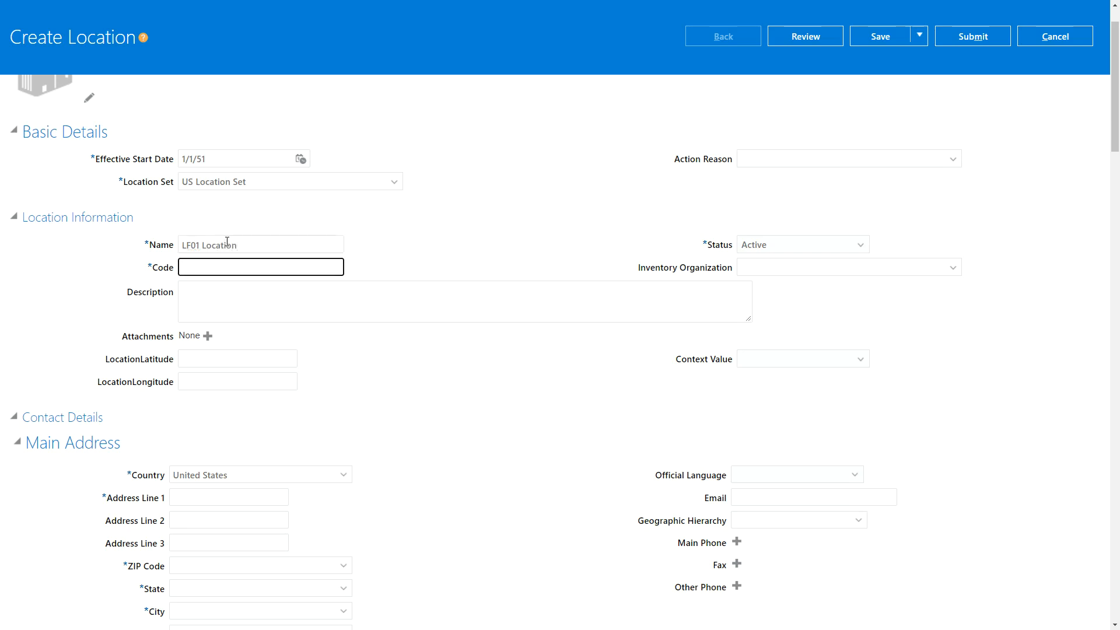
text(LF01C)
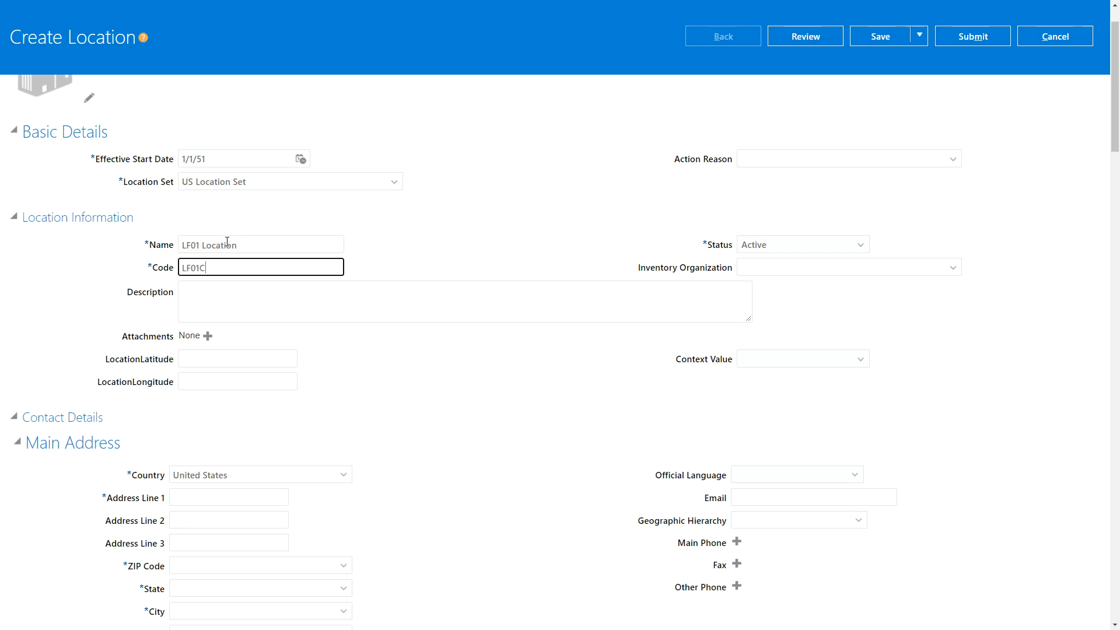
Enter the location description 'LF Location for Procurement'.
click(464, 301)
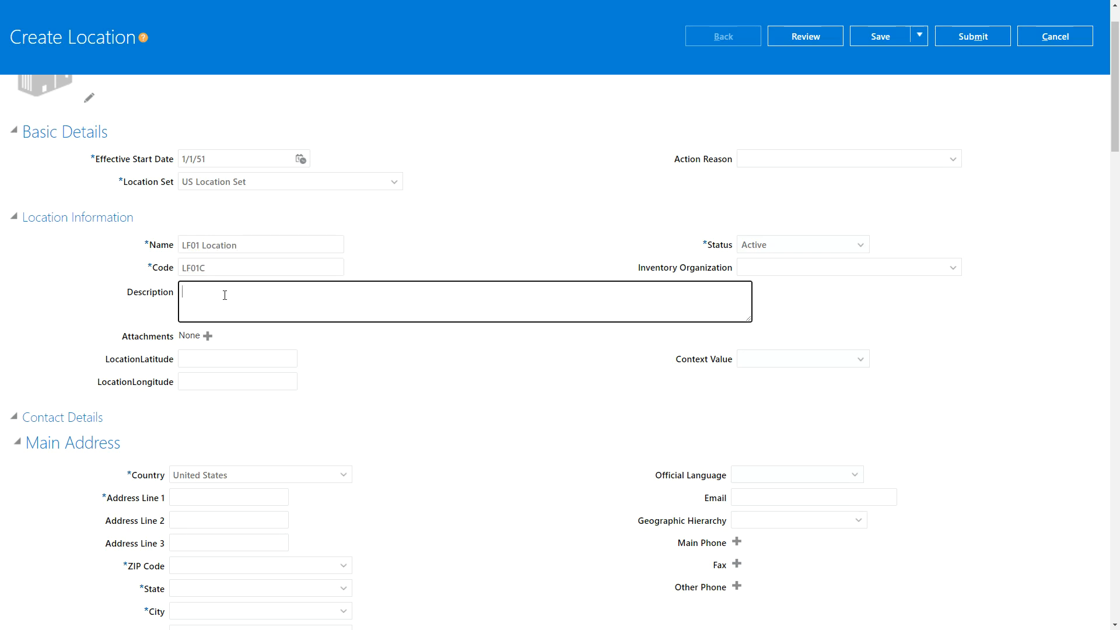
text(LF Location for)
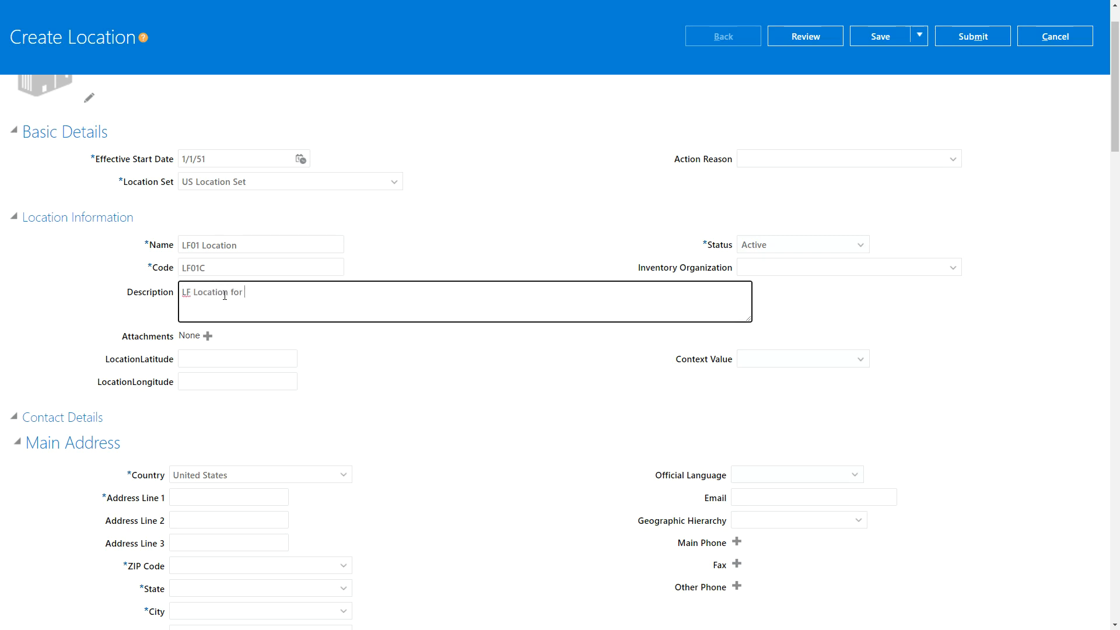
text(Procurement)
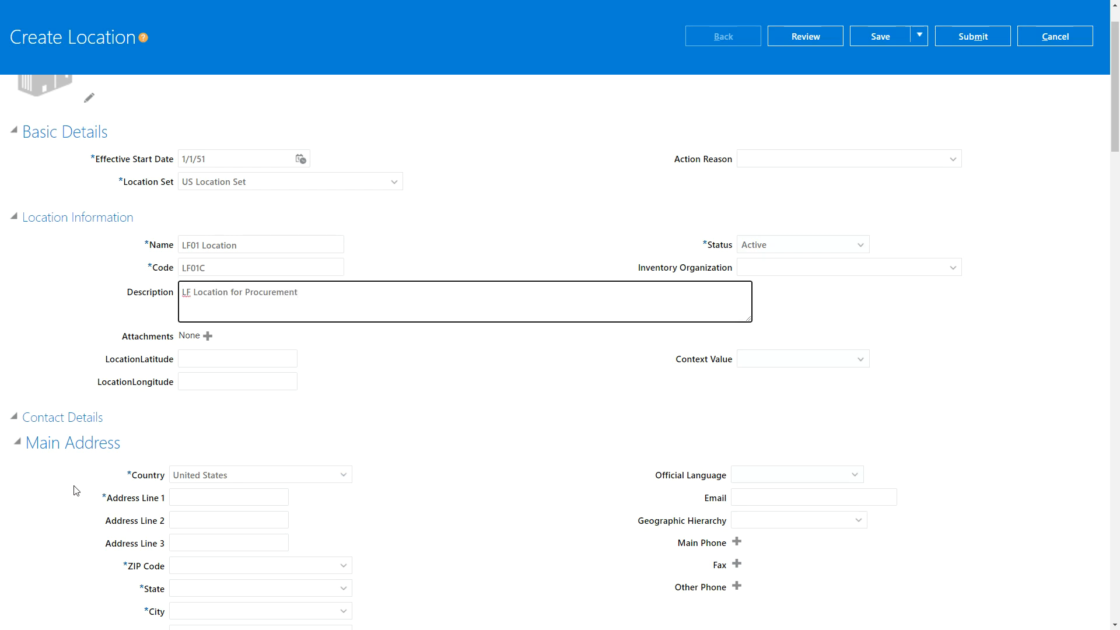
Enter address 123 Mango lane with ZIP 92618, auto-filling Irvine, CA, Orange County.
scroll(down, 3)
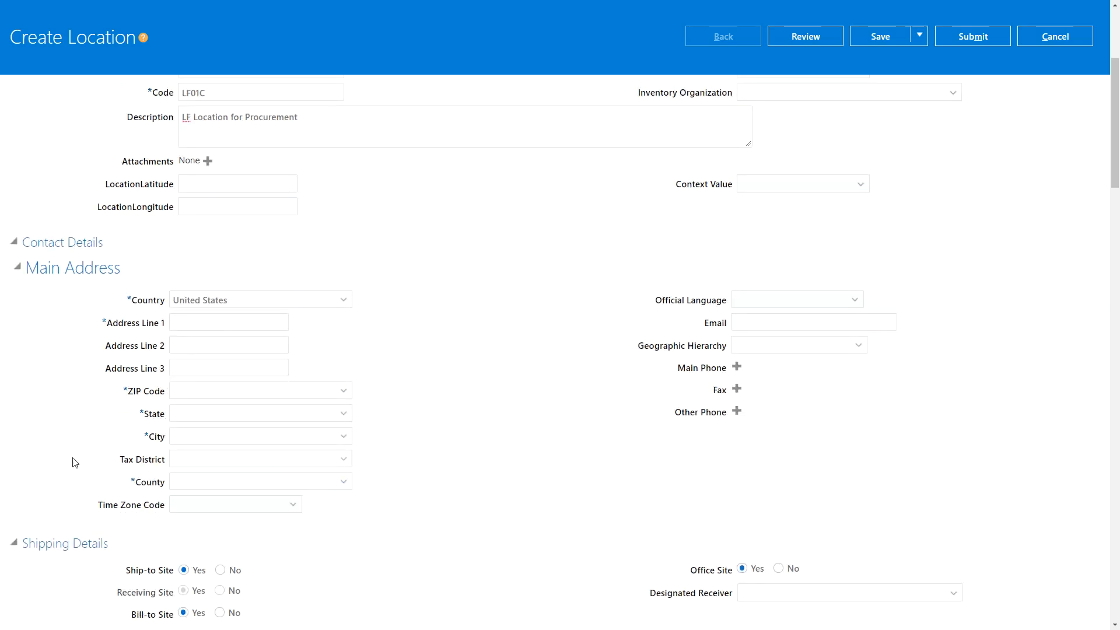
click(229, 322)
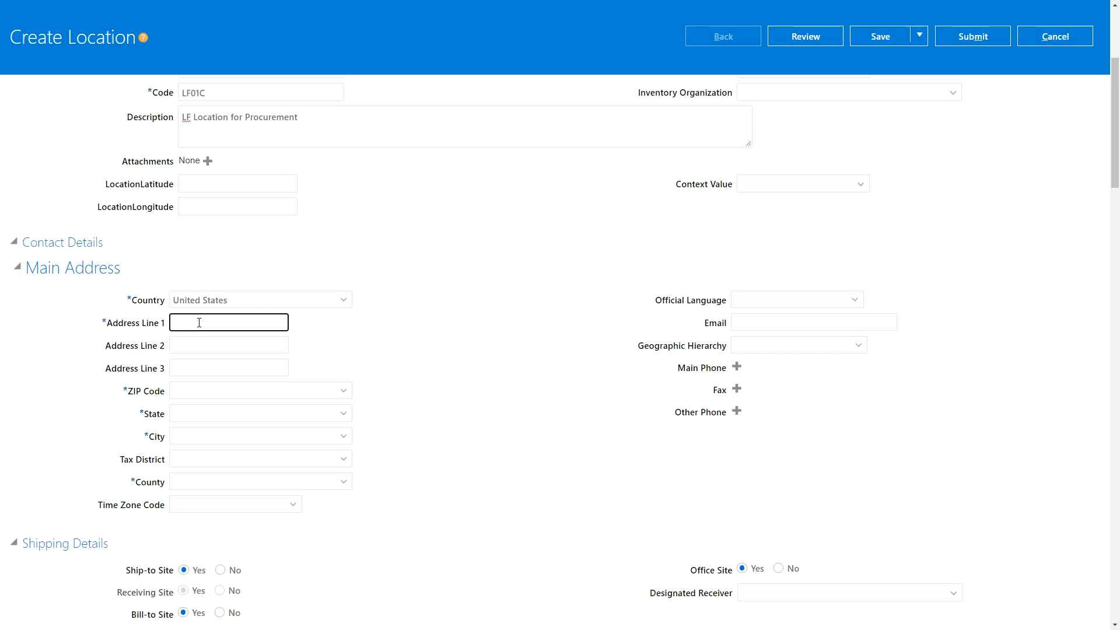
text(123 Mango lane)
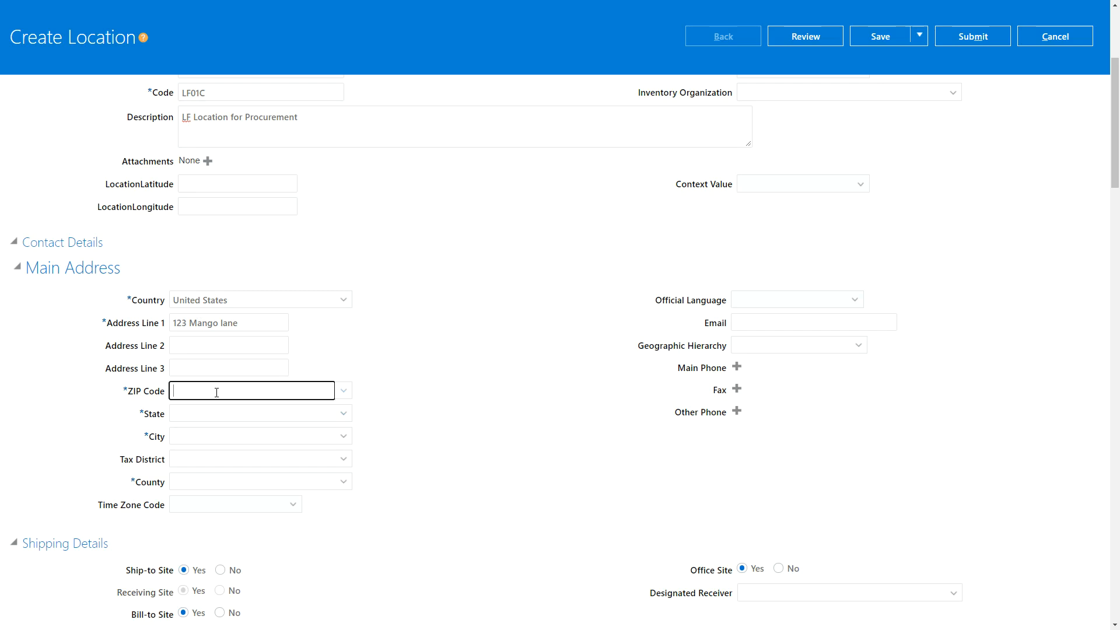
text(92618)
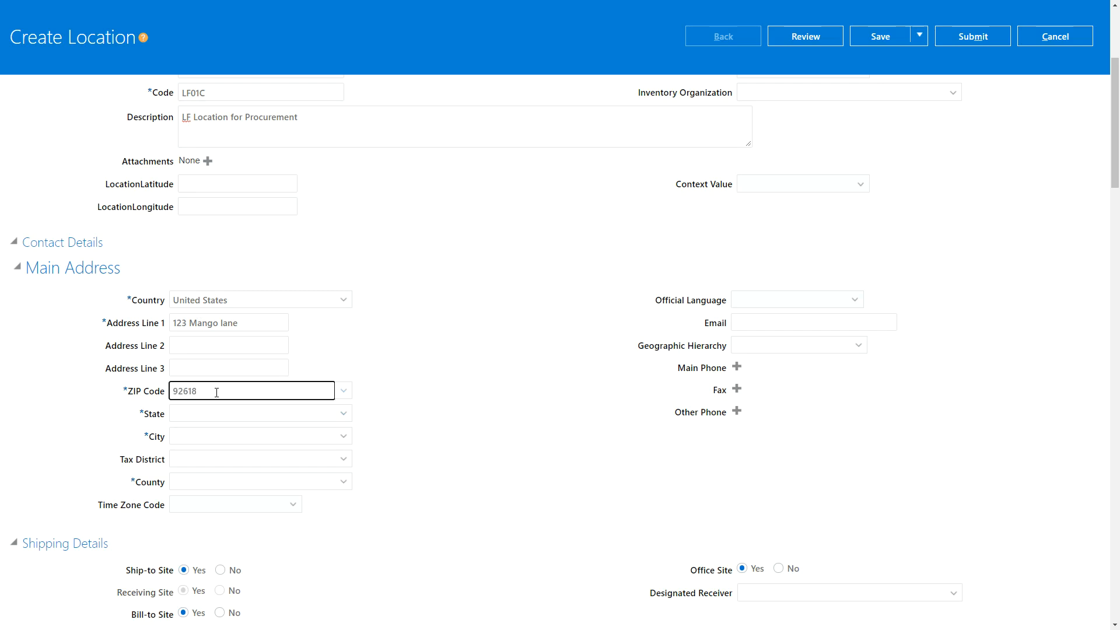
mouse_move(439, 398)
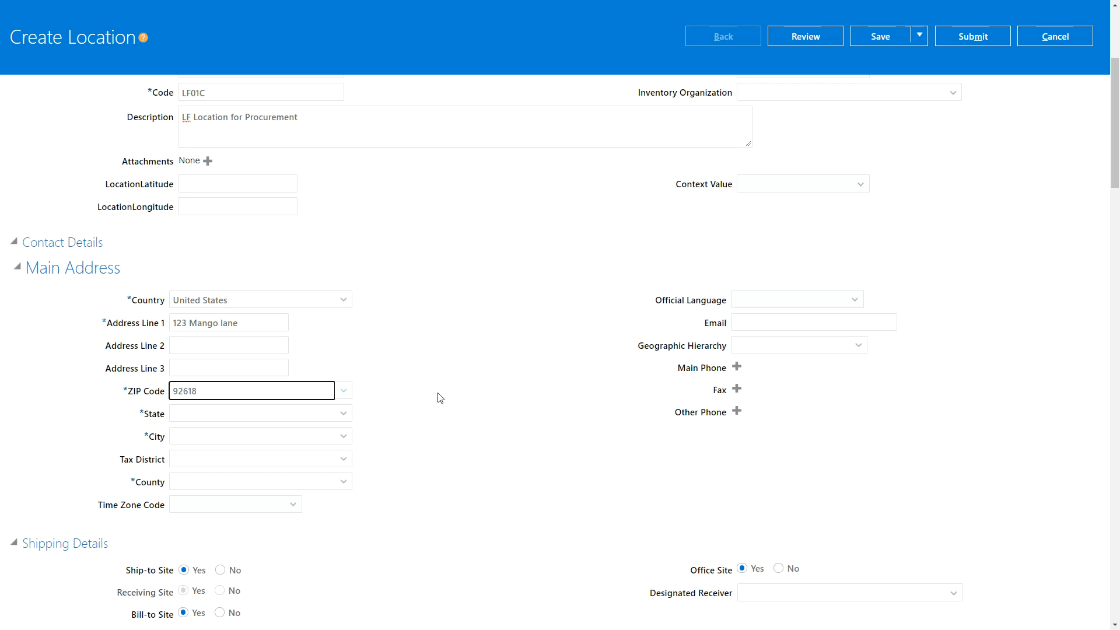
click(252, 413)
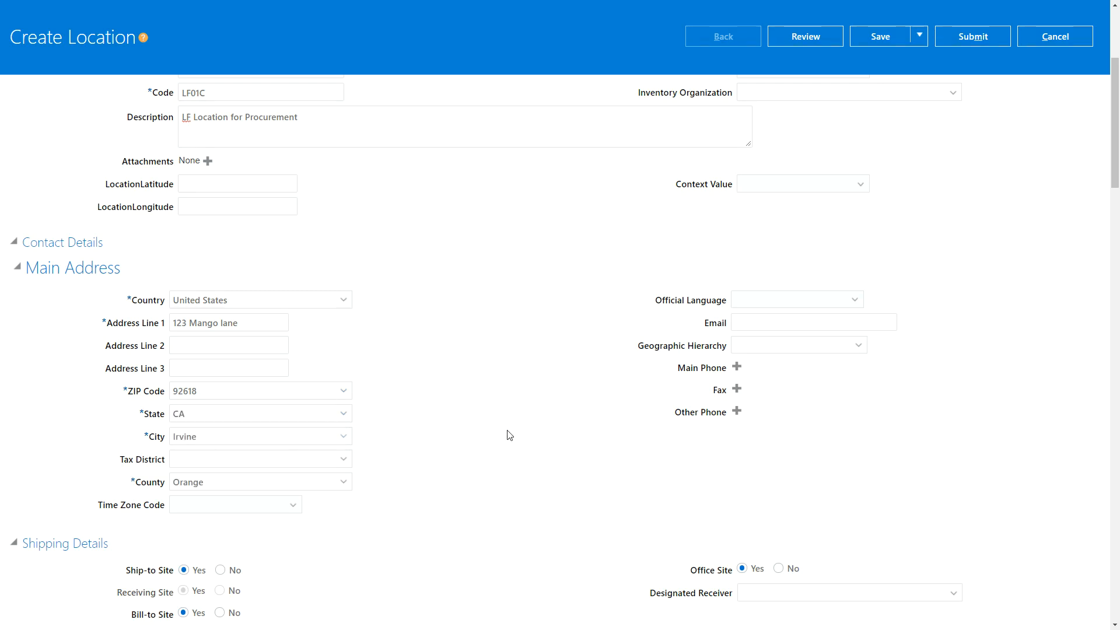
scroll(down, 3)
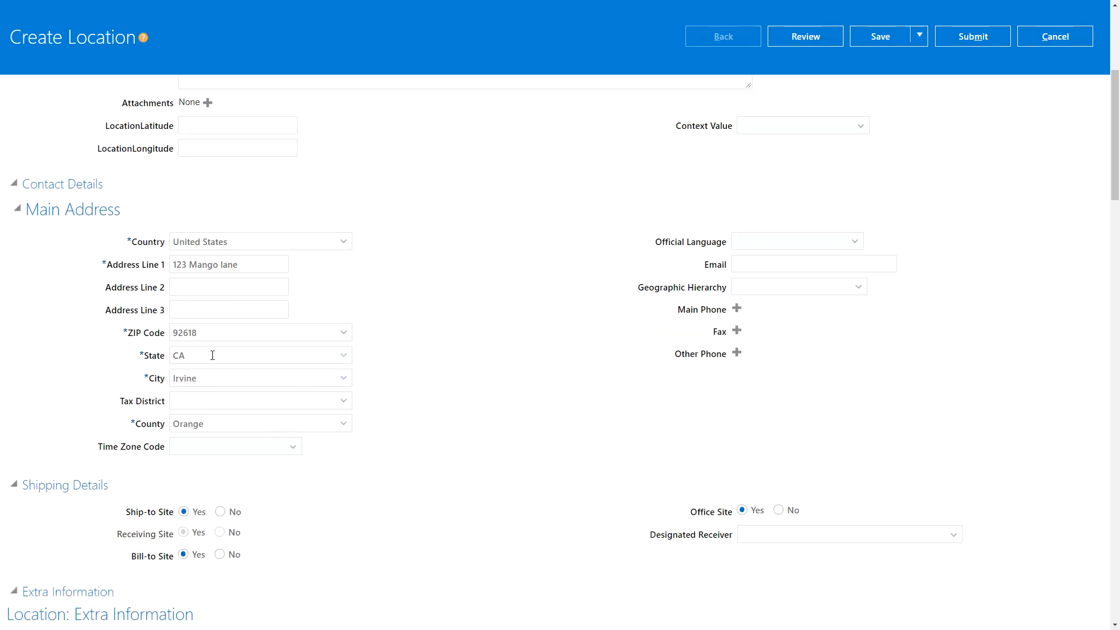
mouse_move(360, 394)
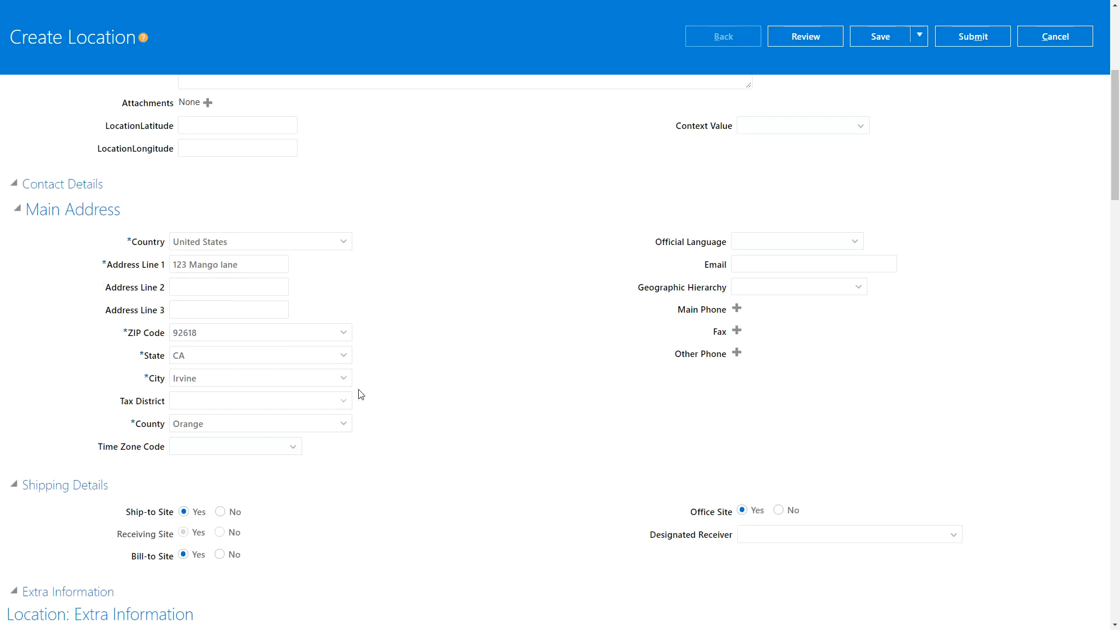
scroll(down, 3)
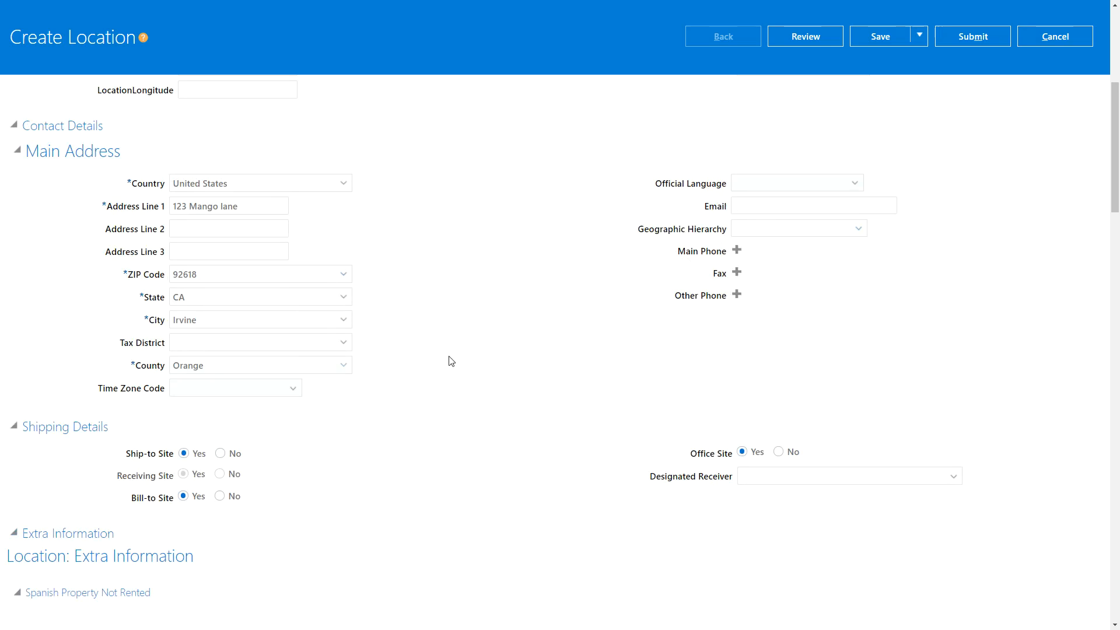
scroll(down, 3)
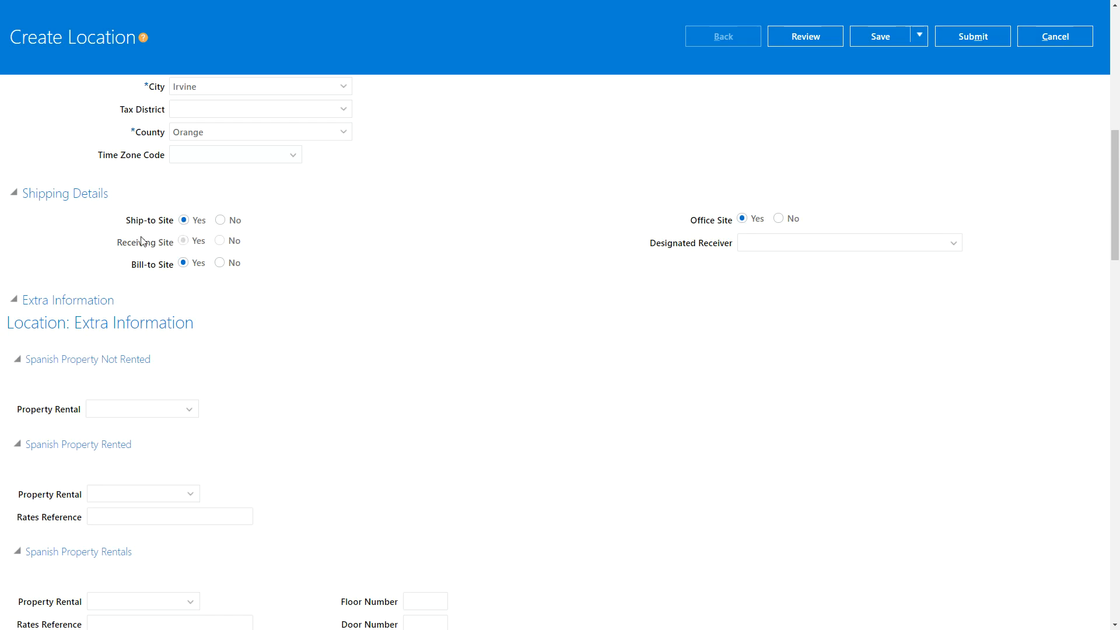
mouse_move(128, 261)
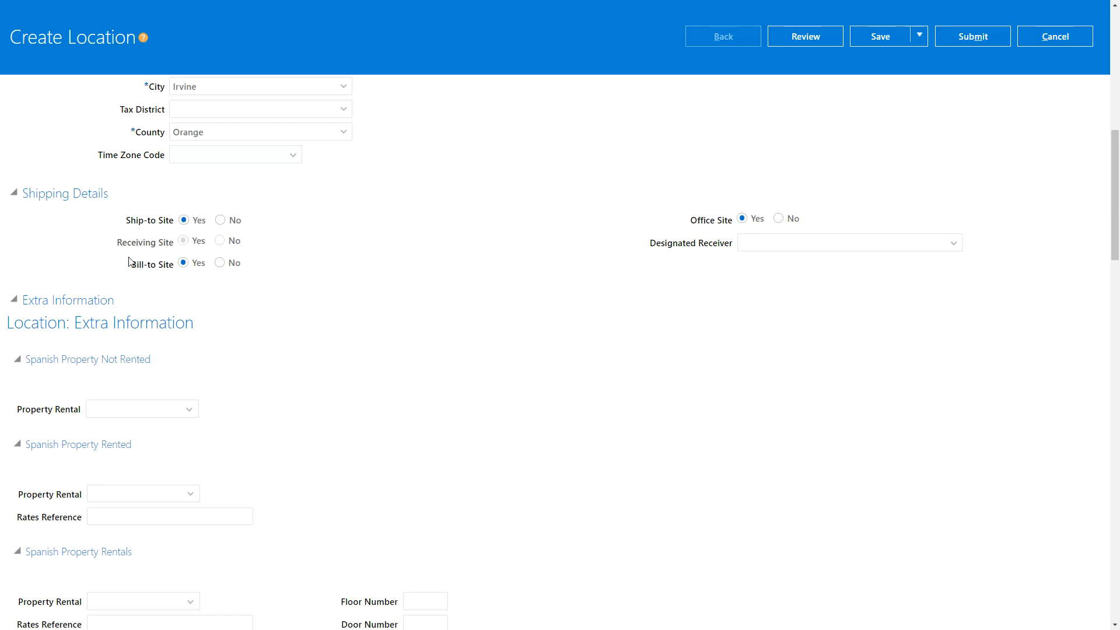
mouse_move(131, 269)
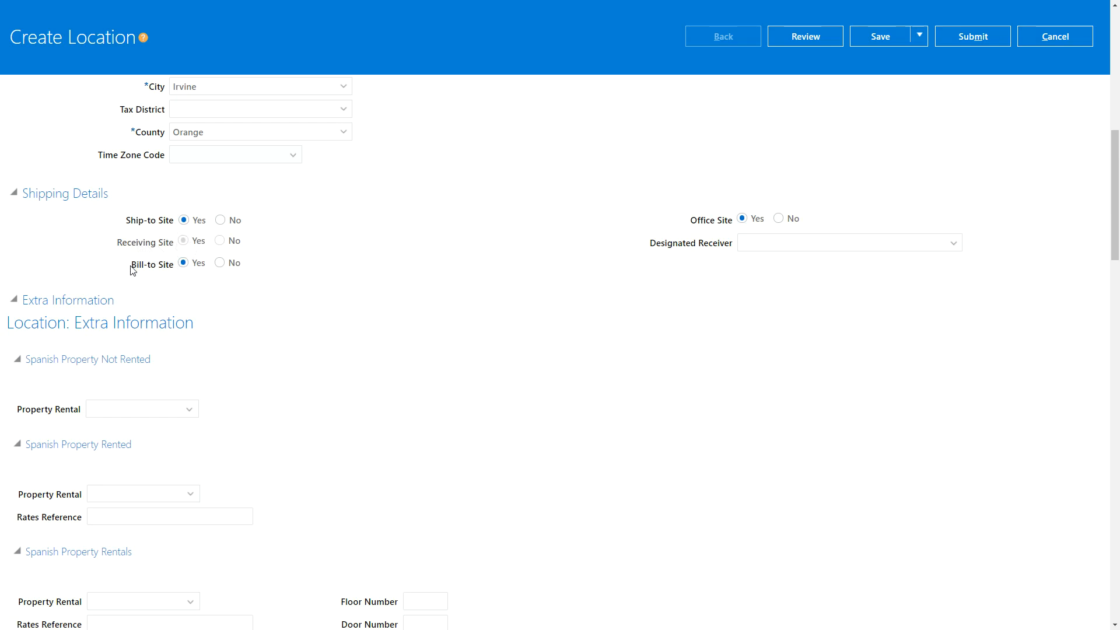
mouse_move(421, 394)
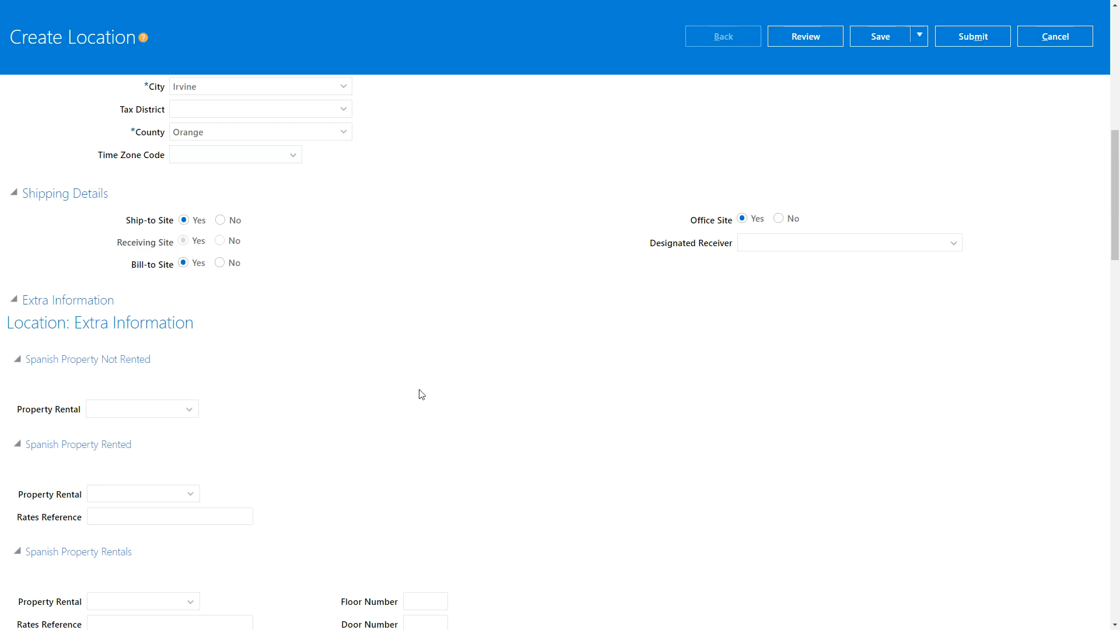
scroll(down, 3)
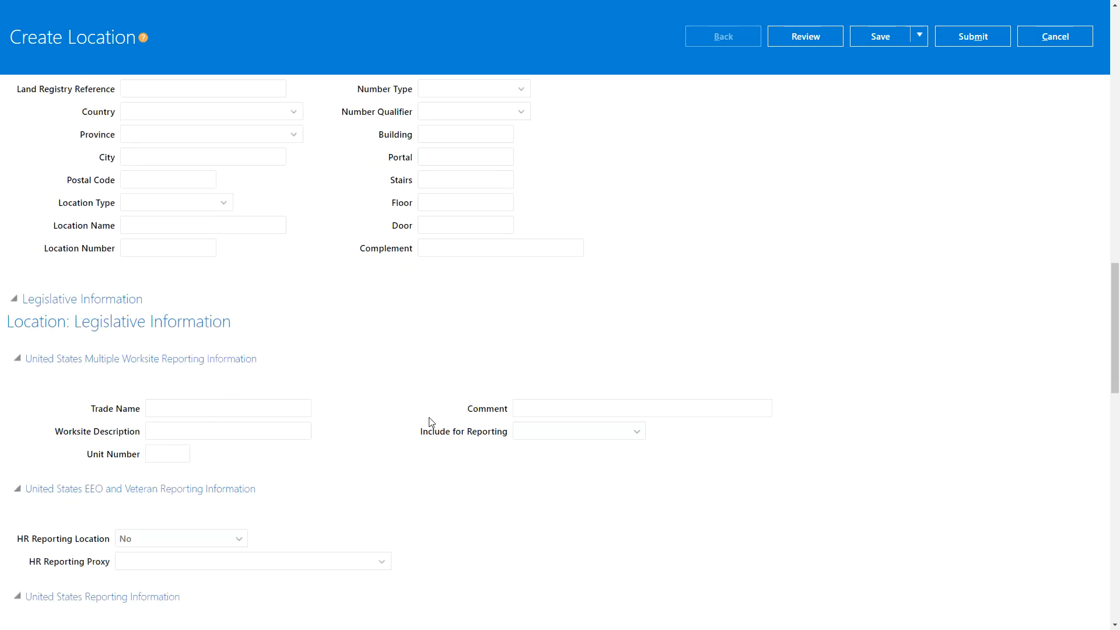
scroll(down, 3)
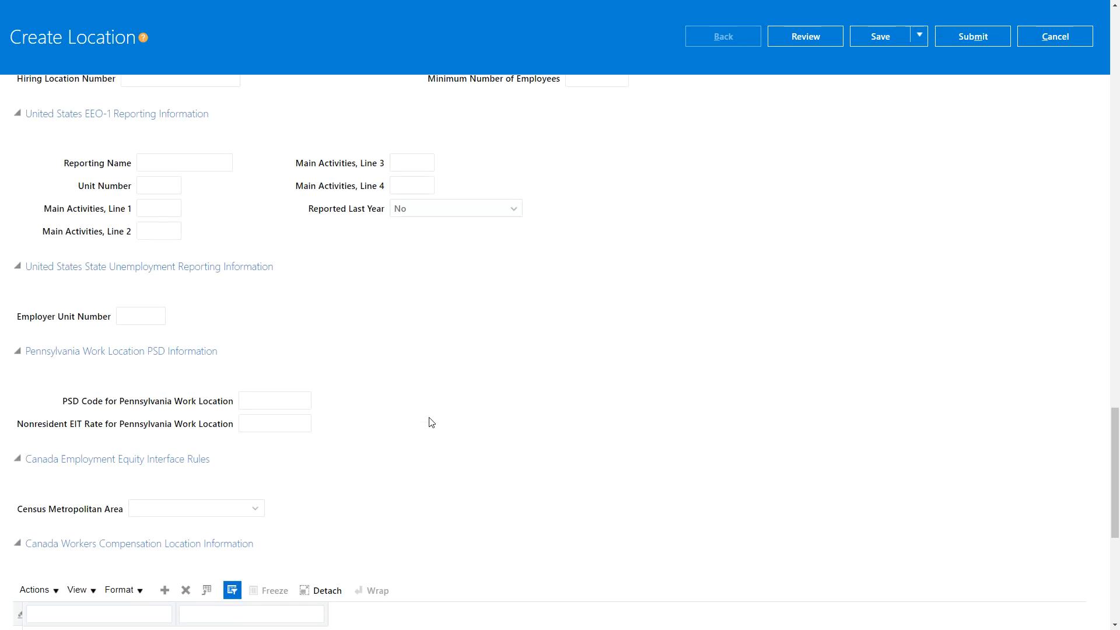
scroll(down, 3)
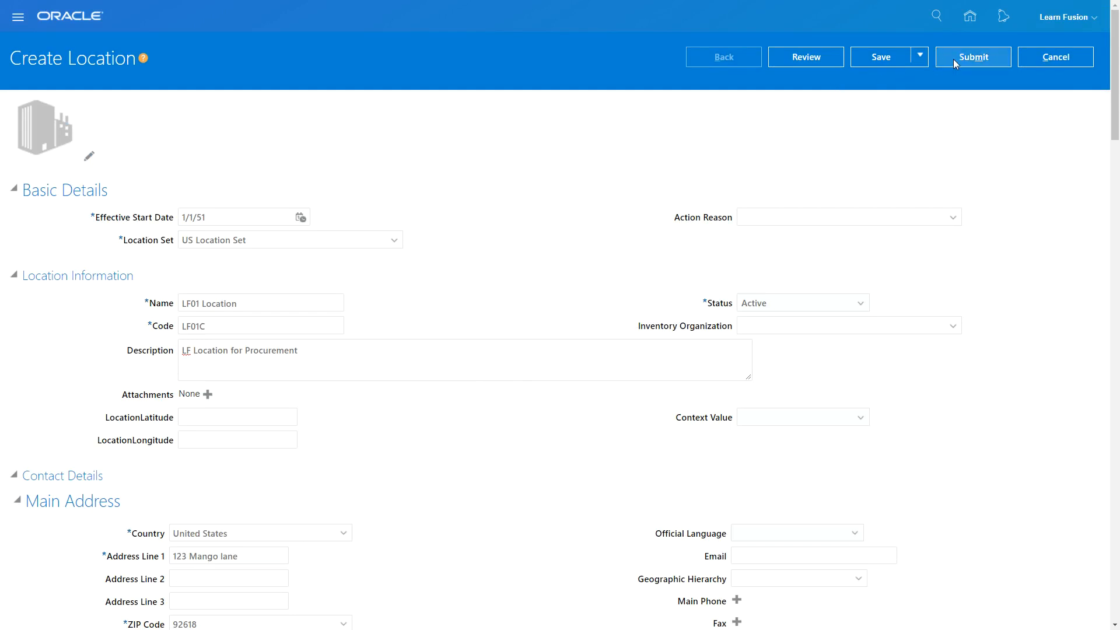
Submit the LF01 Location request, accepting the warning and the confirmation message.
click(972, 56)
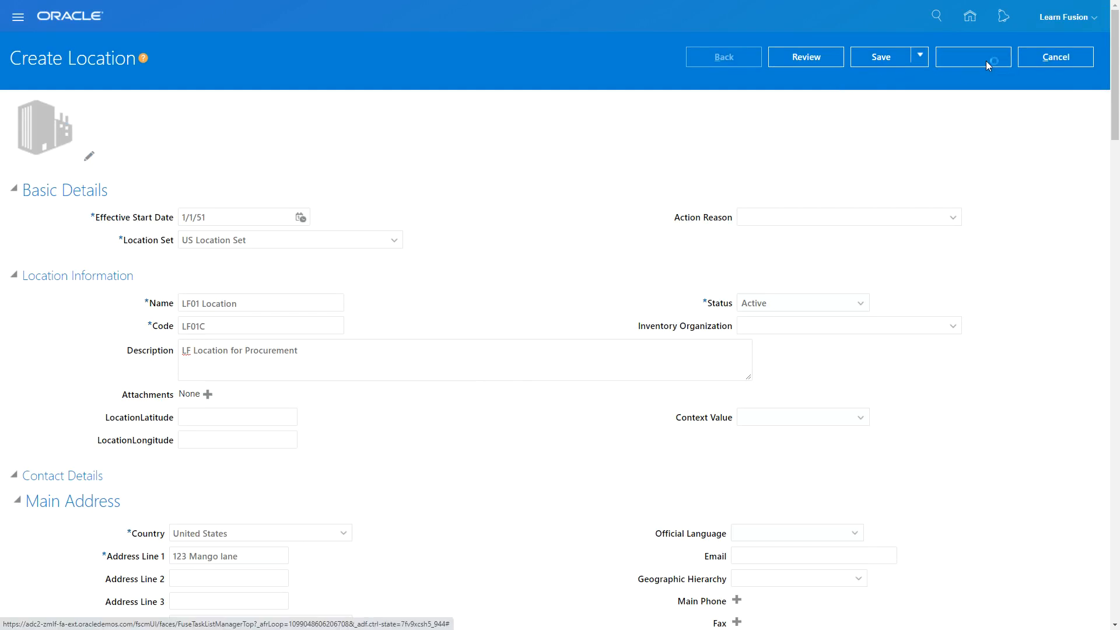
click(973, 57)
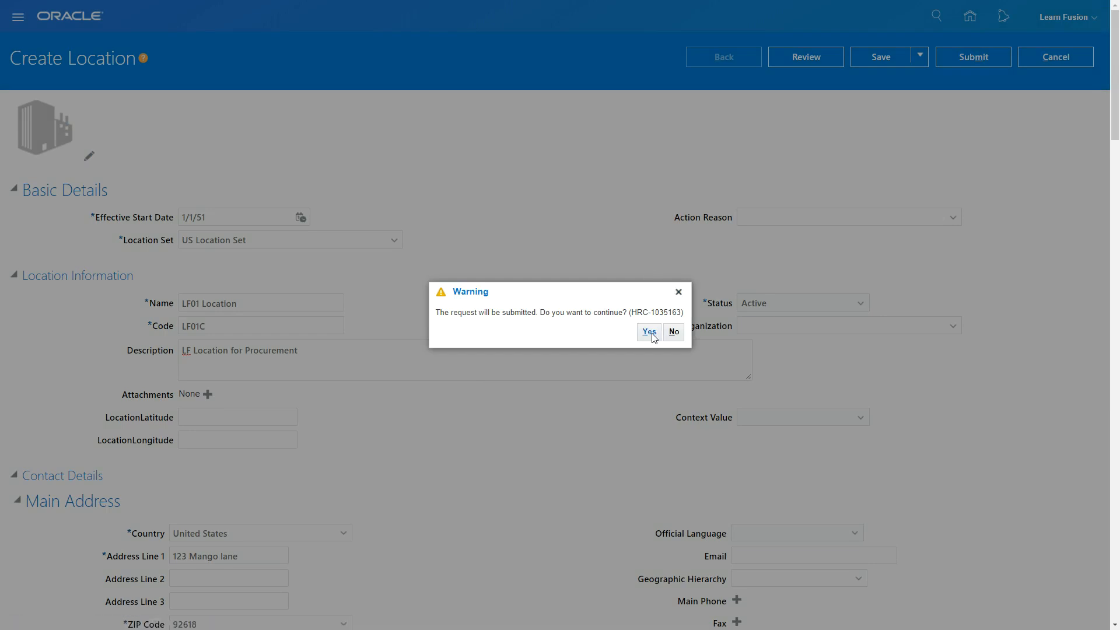
click(648, 331)
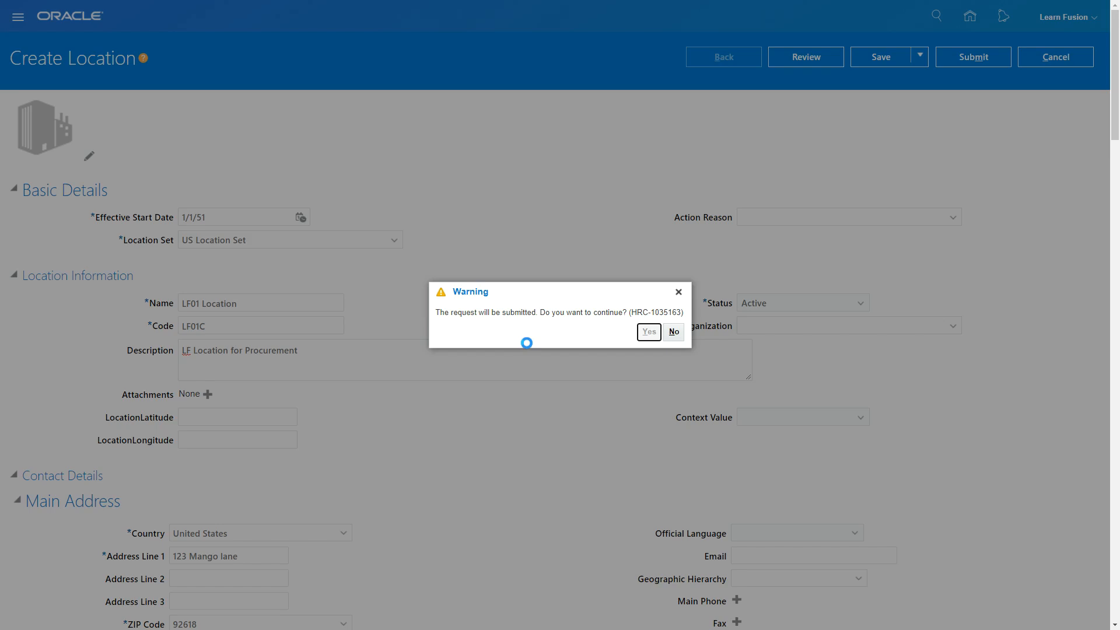
click(647, 331)
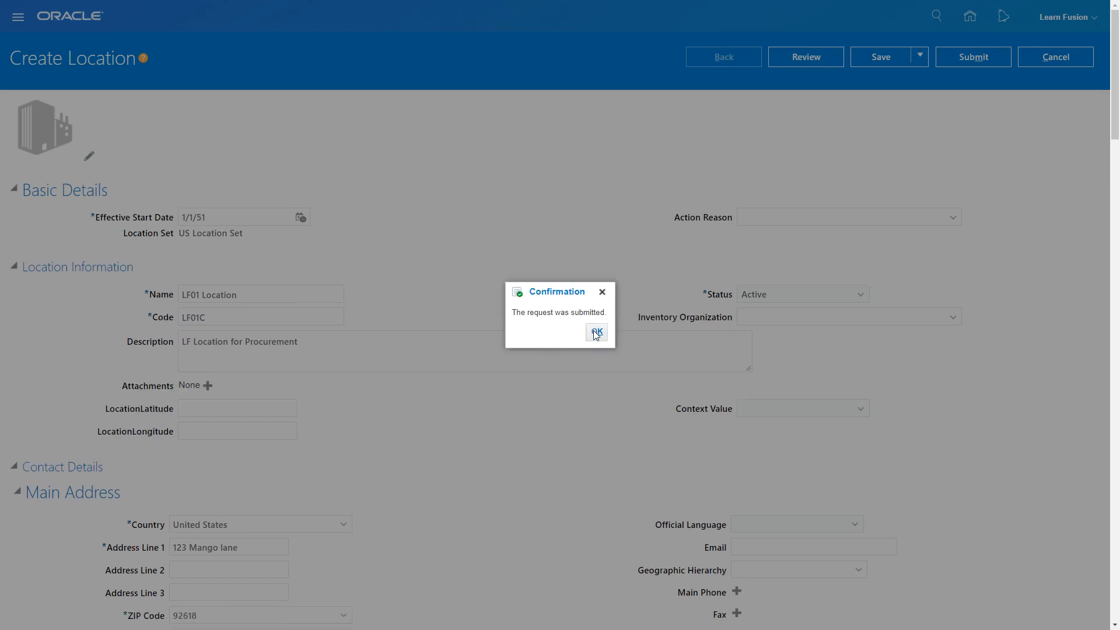
click(596, 333)
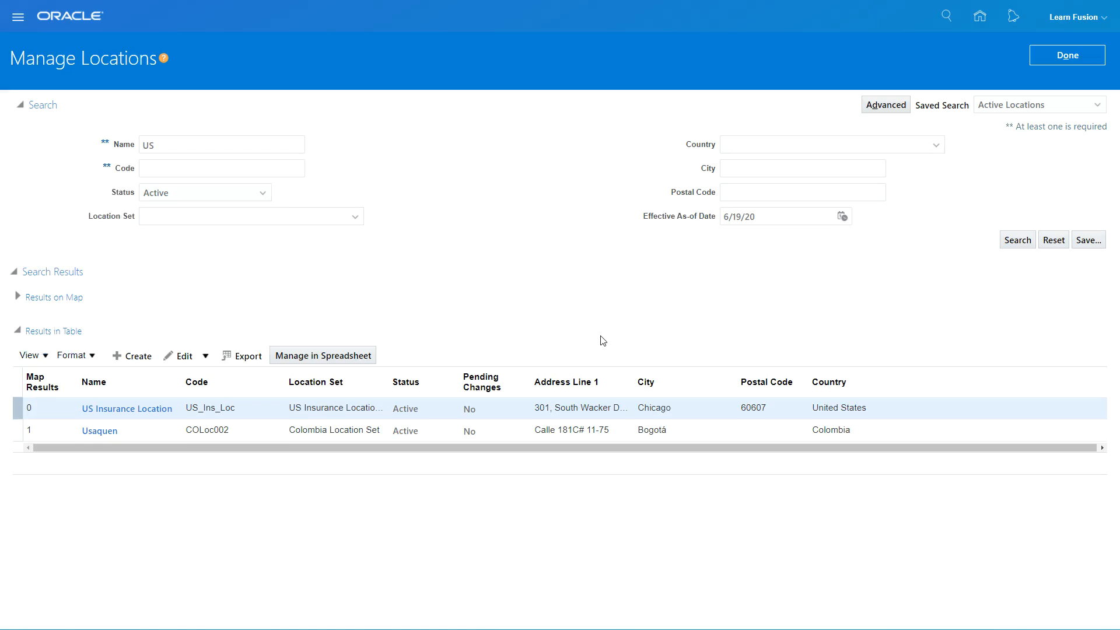
Search locations by name 'LF' and open the LF01 Location (LF01C) record.
click(221, 144)
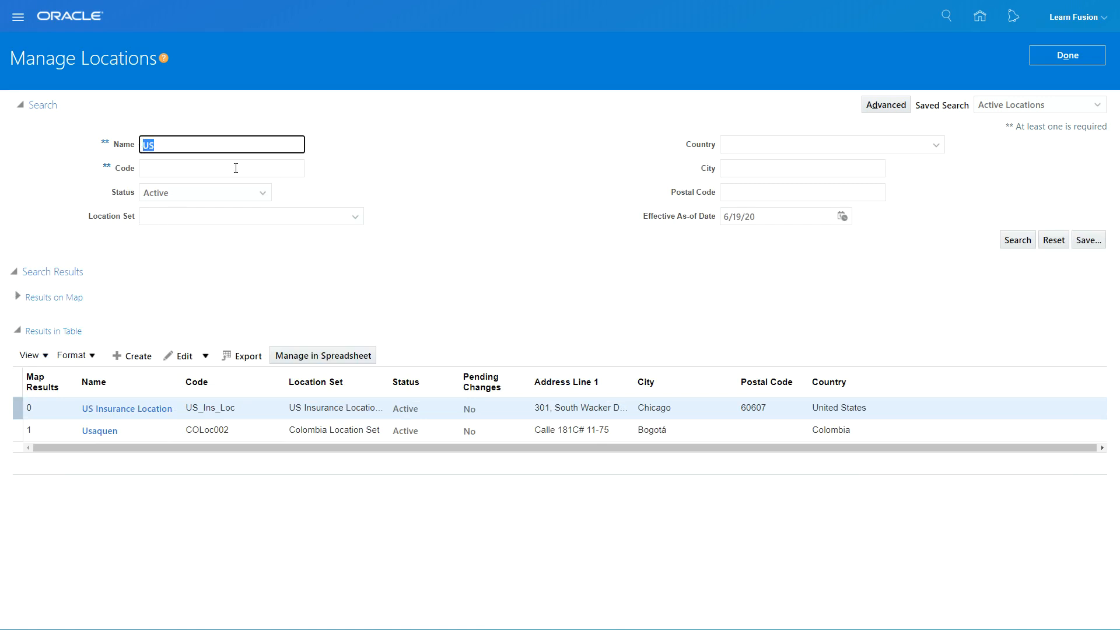
text(LF)
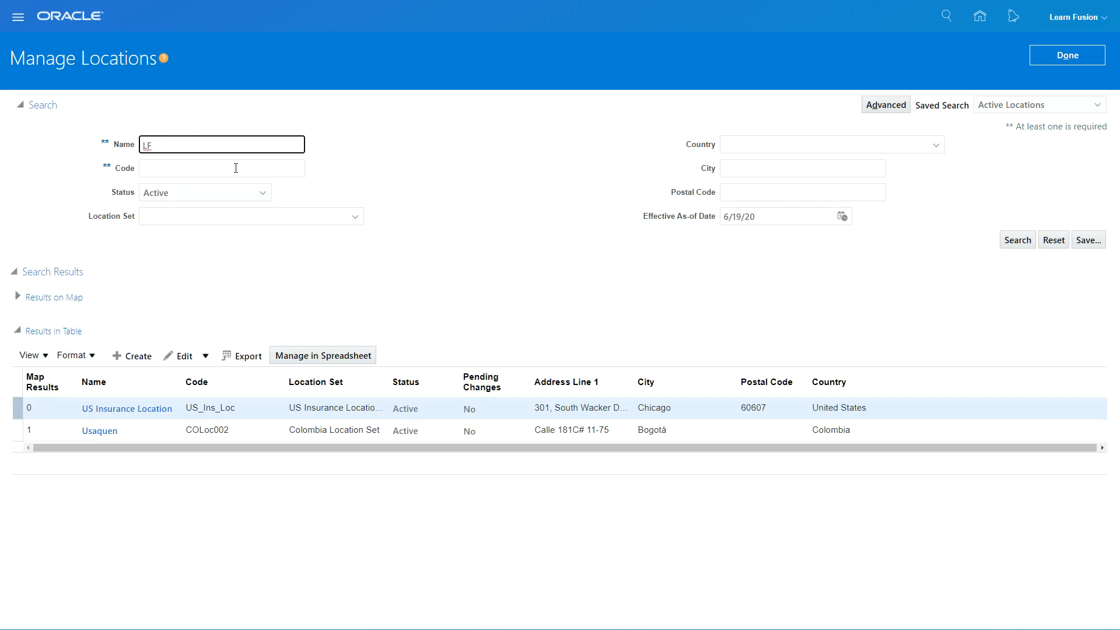
click(1018, 239)
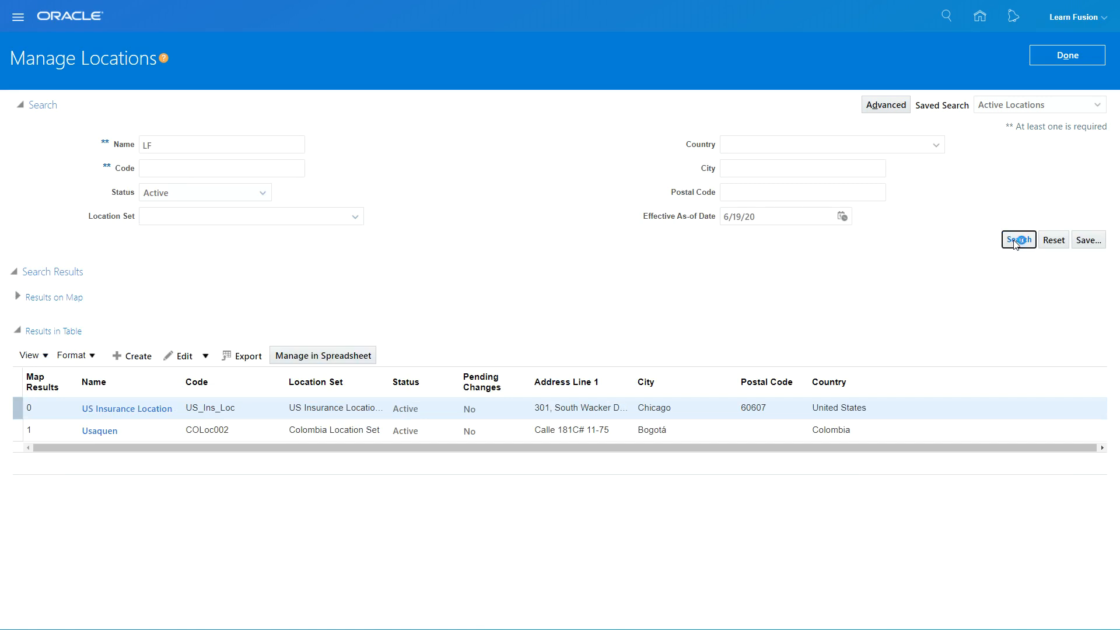
click(1017, 239)
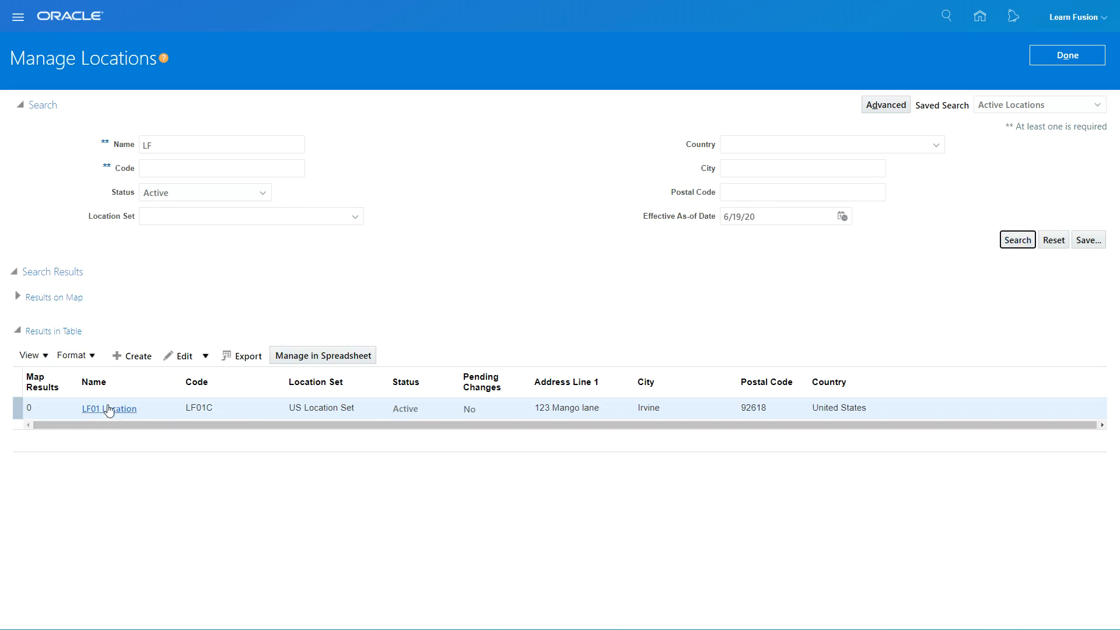
click(109, 409)
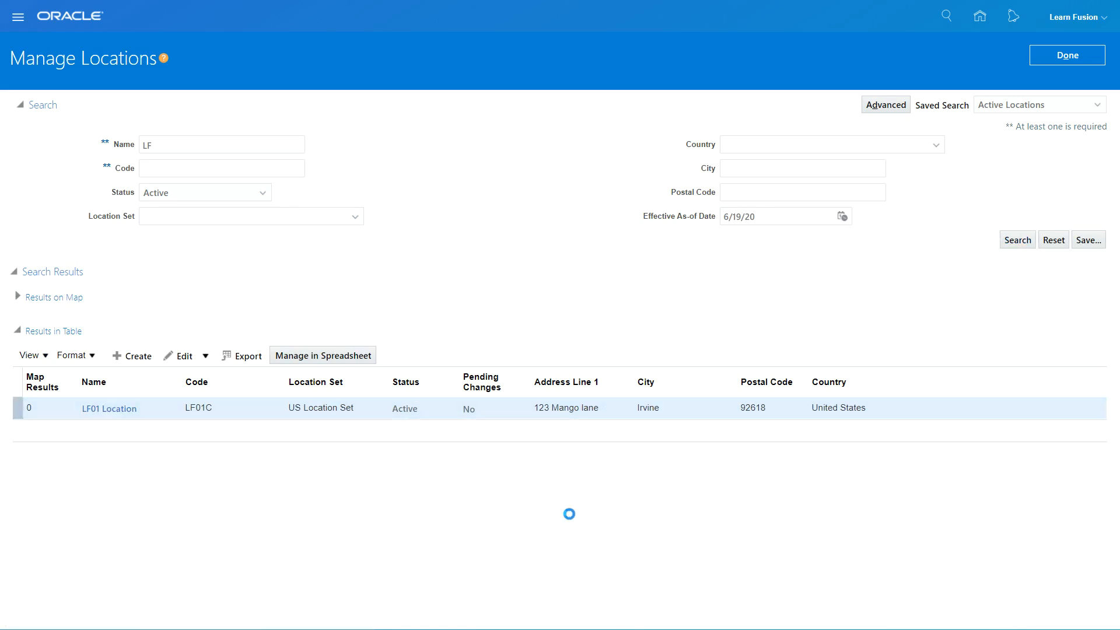
click(108, 408)
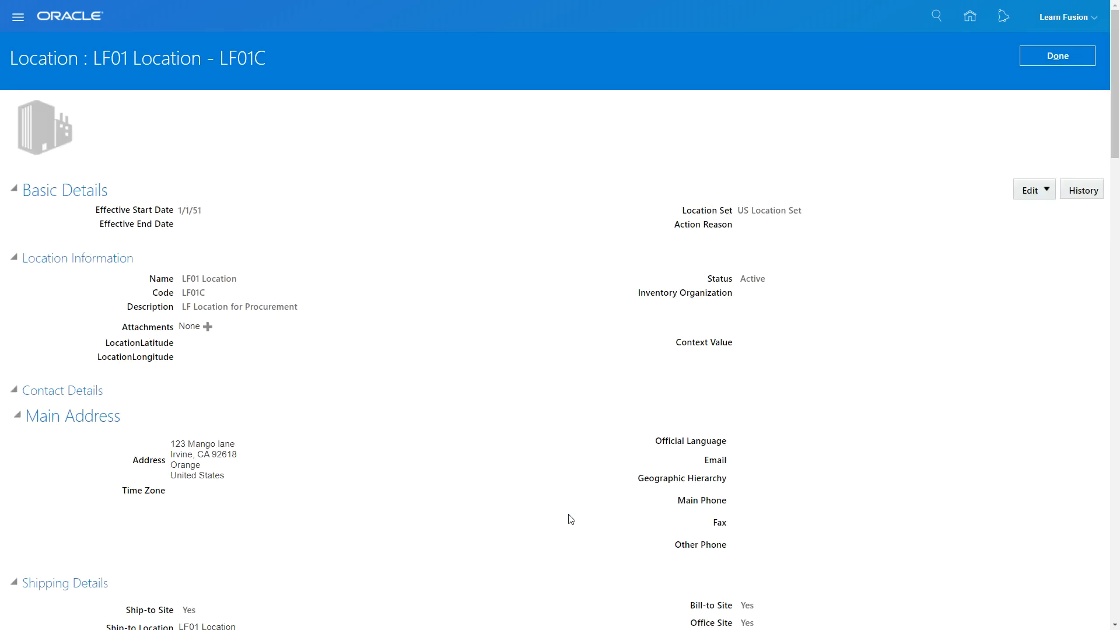
mouse_move(464, 465)
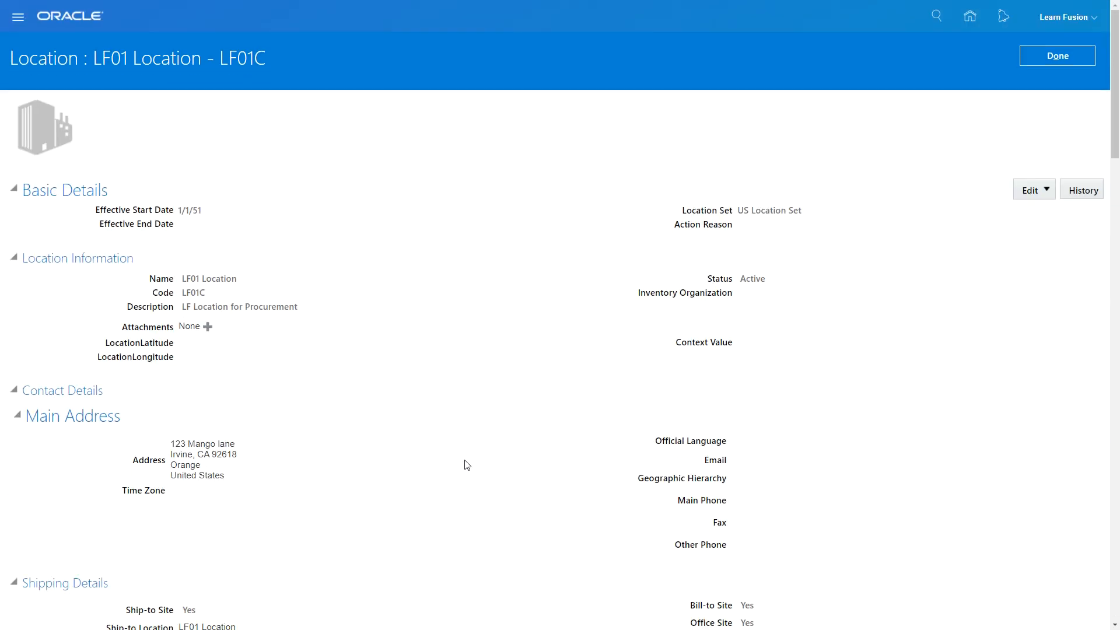
mouse_move(607, 514)
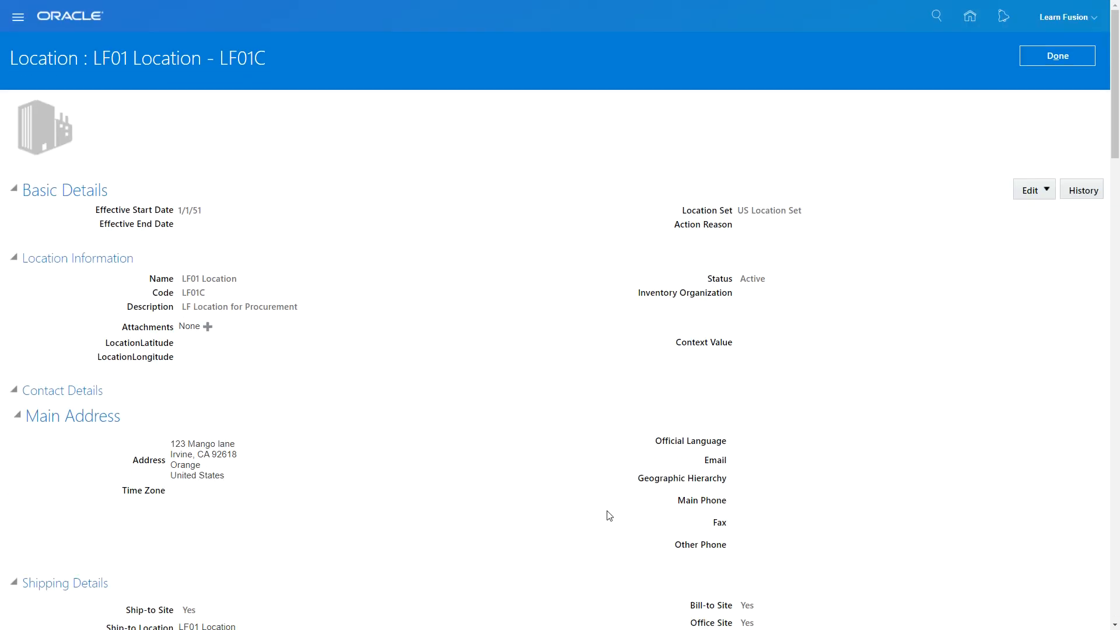
mouse_move(616, 516)
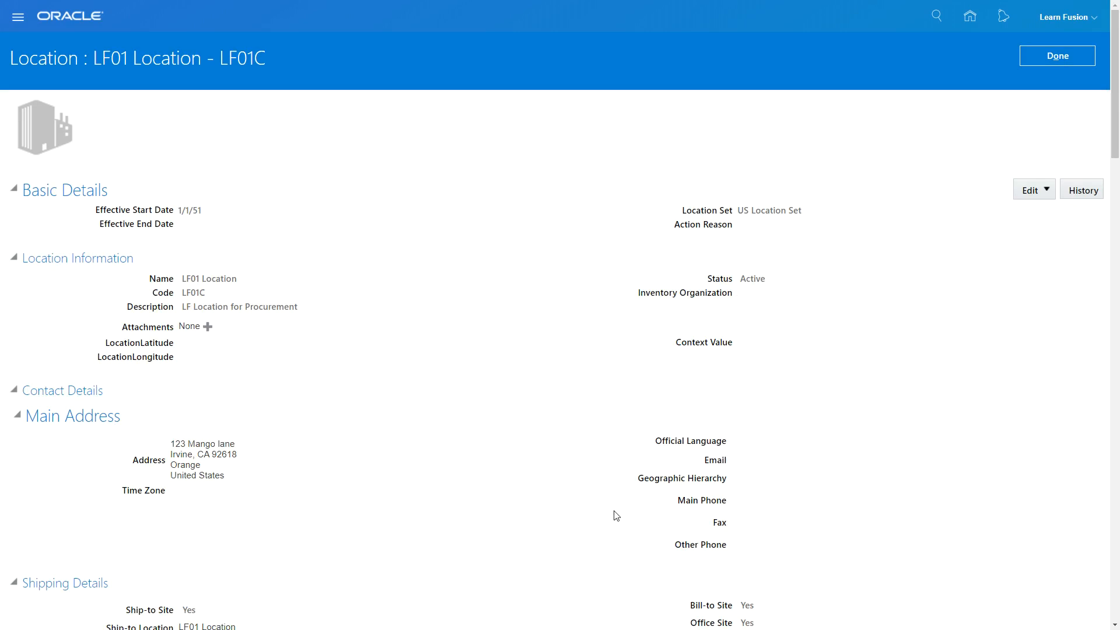